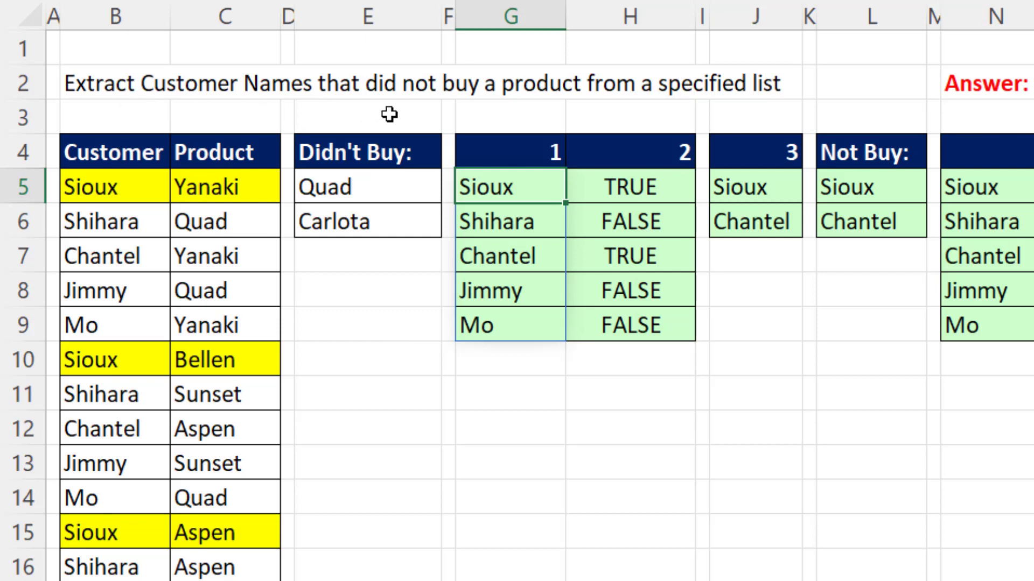
{"action": "mouse_move", "coordinate": [442, 186]}
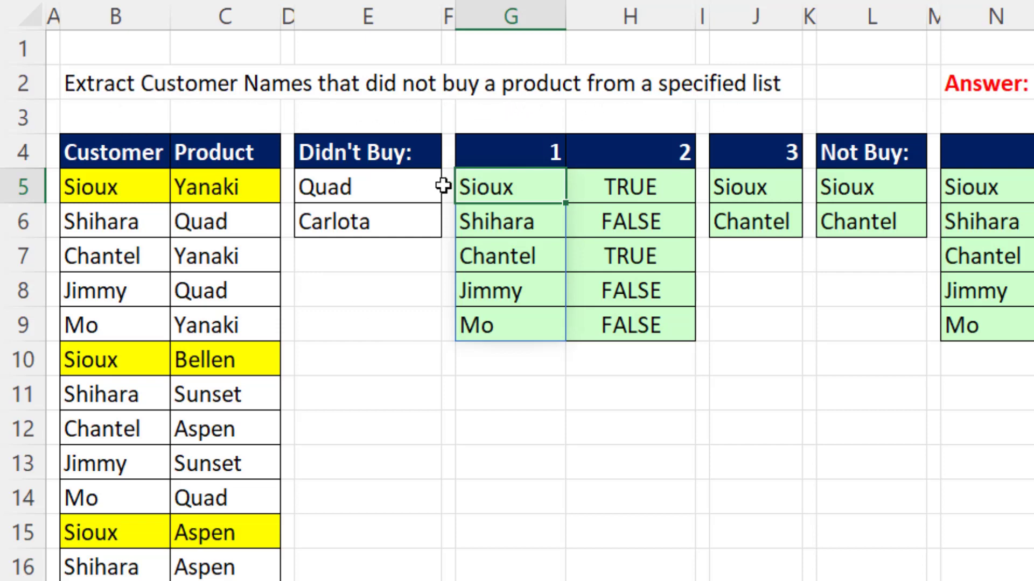
{"action": "mouse_move", "coordinate": [272, 312]}
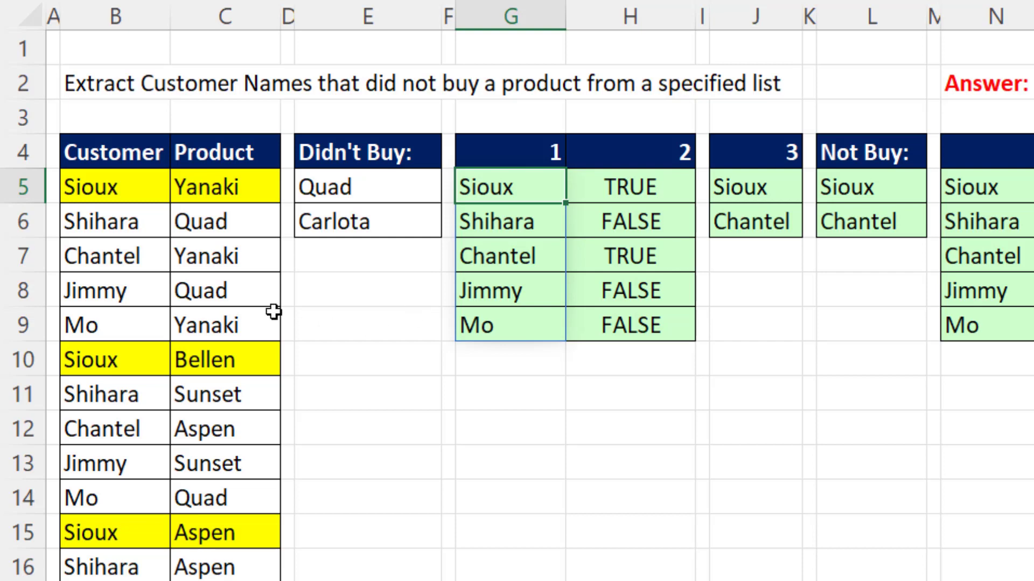
{"action": "mouse_move", "coordinate": [259, 359]}
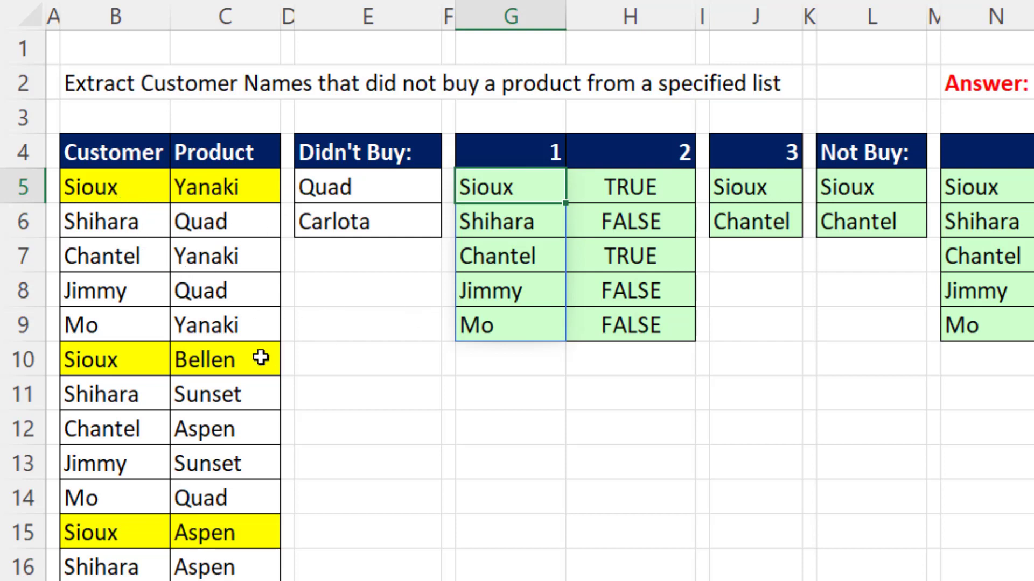
{"action": "mouse_move", "coordinate": [262, 220]}
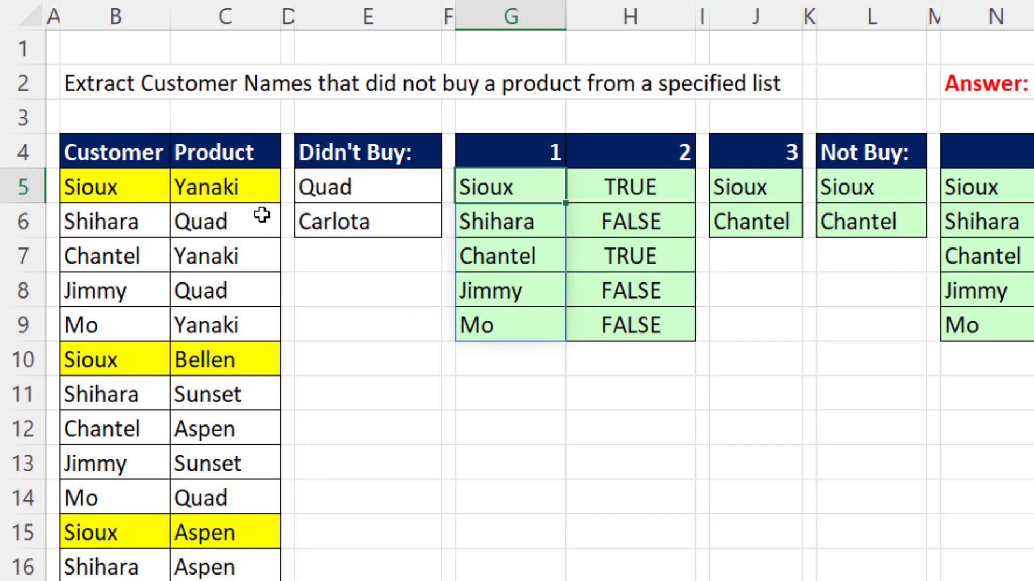
{"action": "mouse_move", "coordinate": [503, 184]}
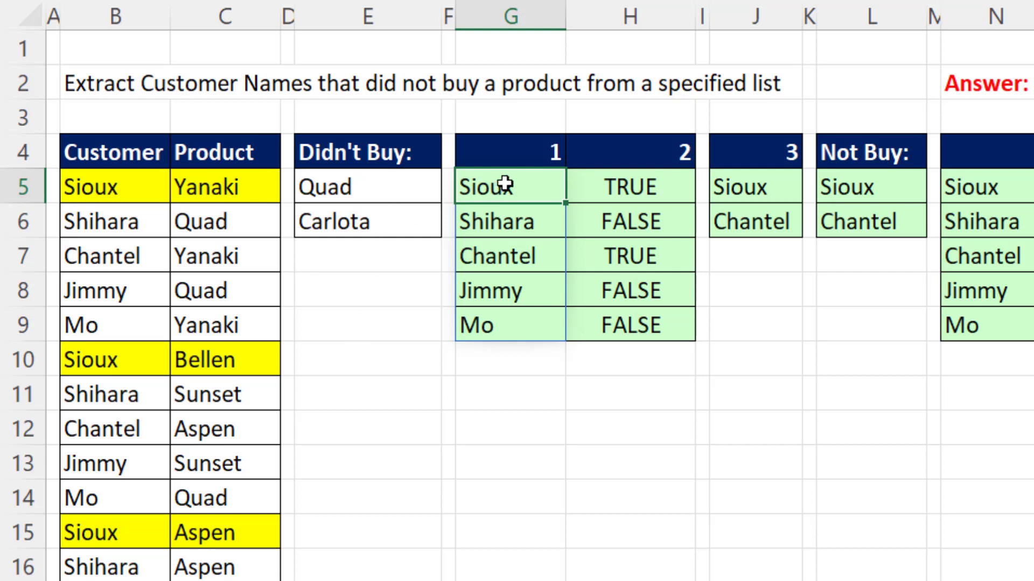
Select the filled helper cells under headings 1-3 so the old results can be cleared.
{"action": "left_click", "coordinate": [629, 187]}
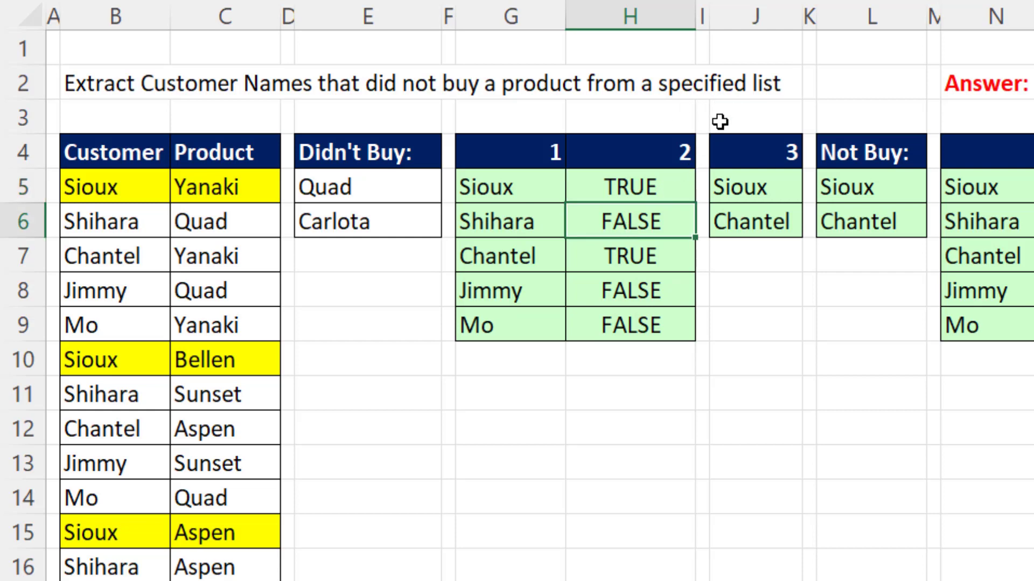
{"action": "mouse_move", "coordinate": [803, 361]}
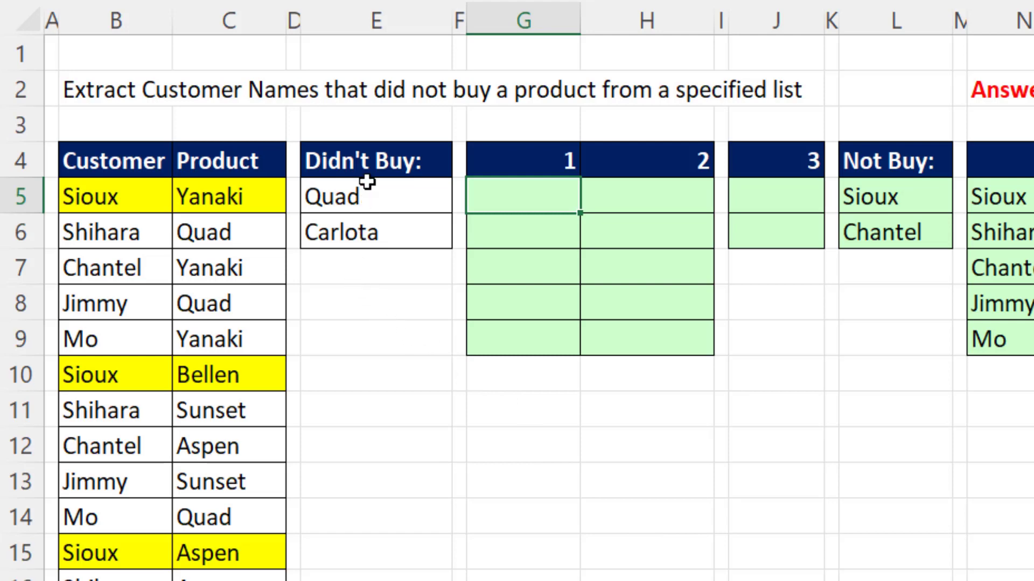
{"action": "mouse_move", "coordinate": [251, 192]}
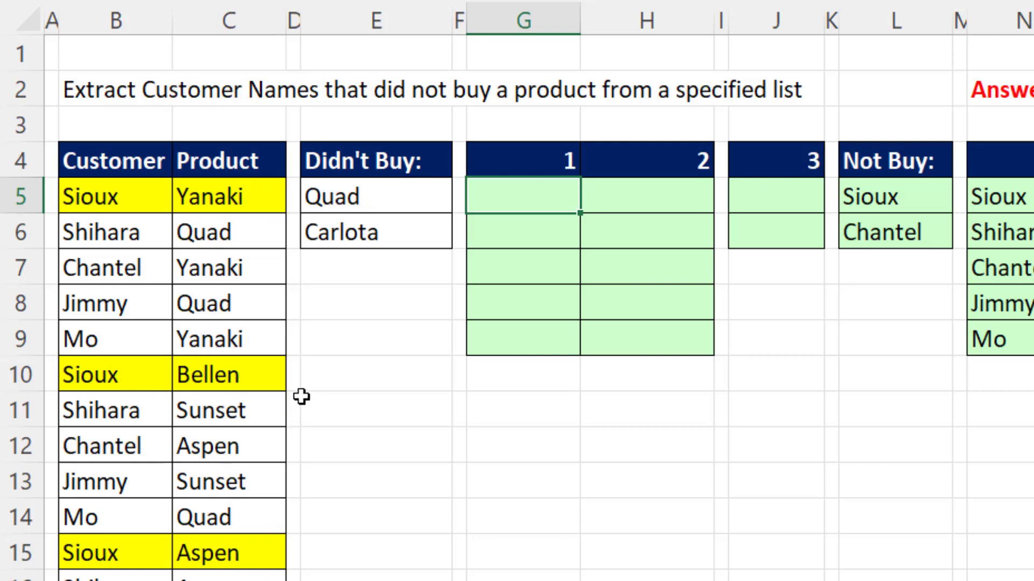
{"action": "mouse_move", "coordinate": [344, 259]}
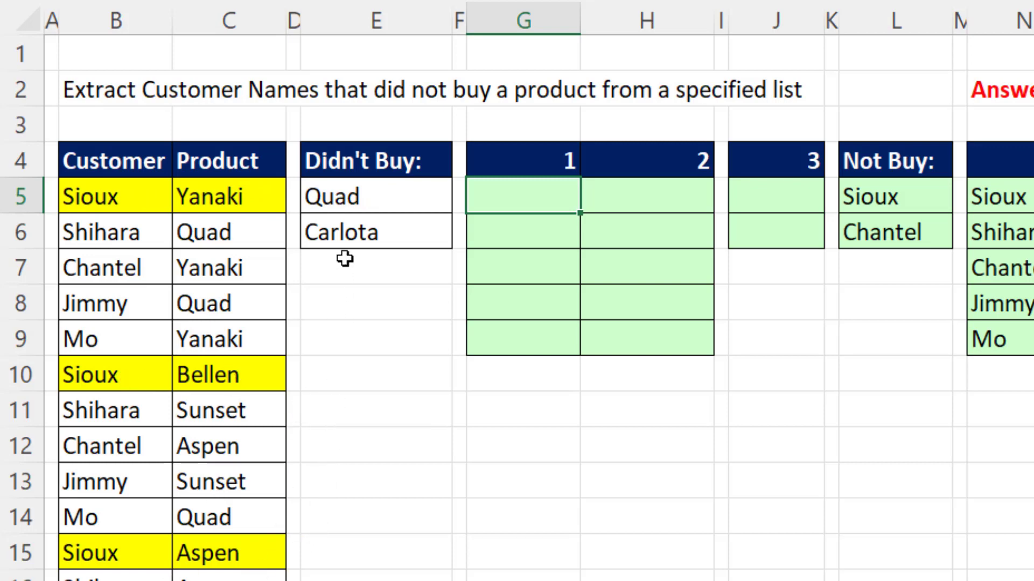
{"action": "mouse_move", "coordinate": [224, 247]}
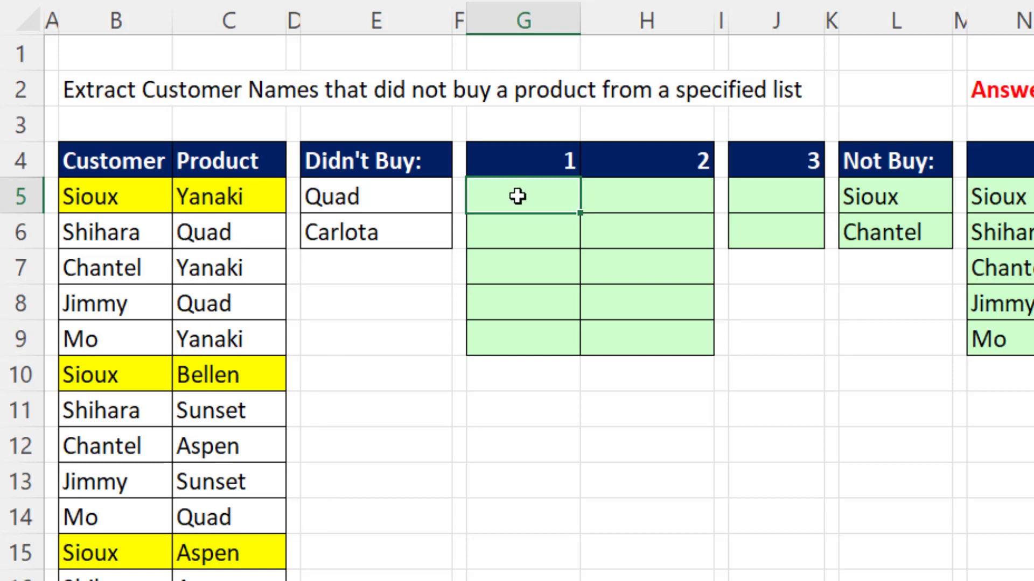
Spill the distinct customer names in G5 with =UNIQUE(B5:B19): Sioux, Shihara, Chantel, Jimmy, Mo.
{"action": "type", "text": "="}
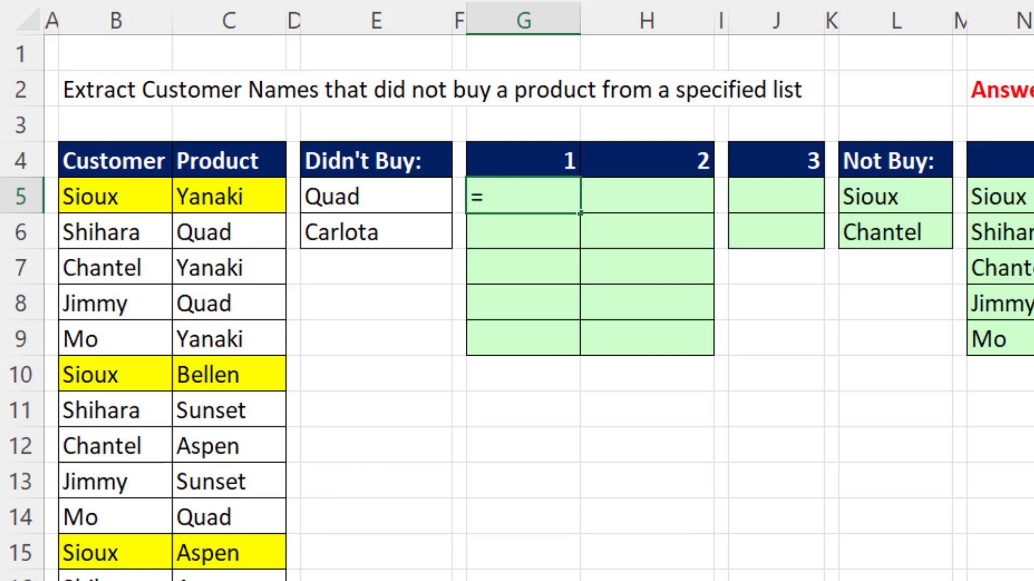
{"action": "type", "text": "UNIQUE(B5:B19"}
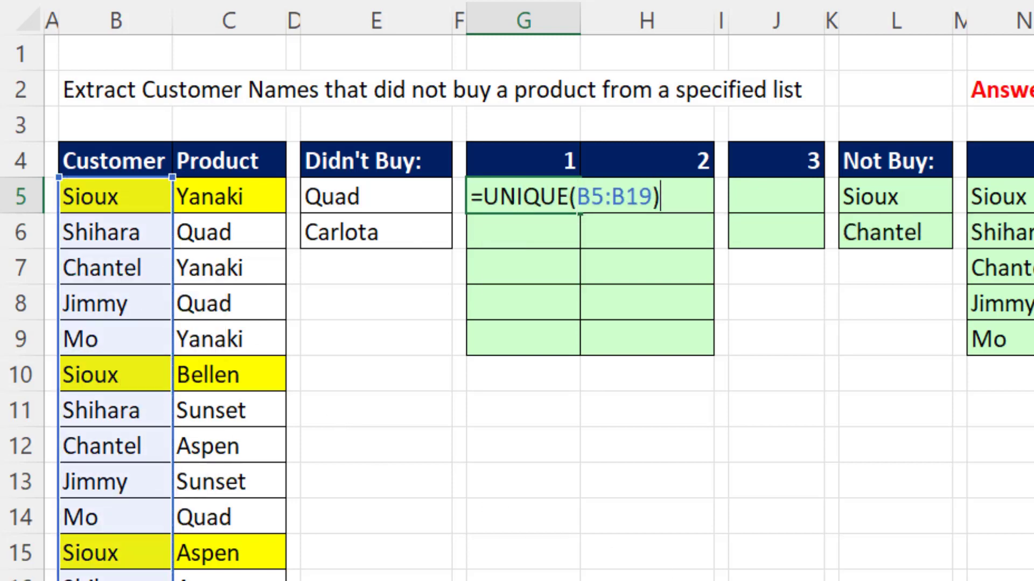
{"action": "key", "text": "Enter"}
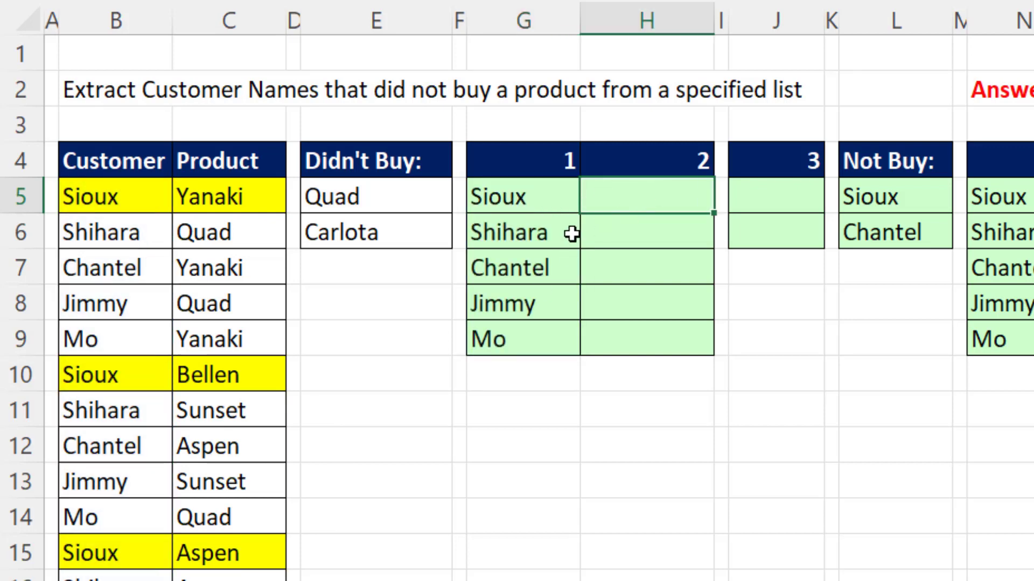
{"action": "mouse_move", "coordinate": [244, 198]}
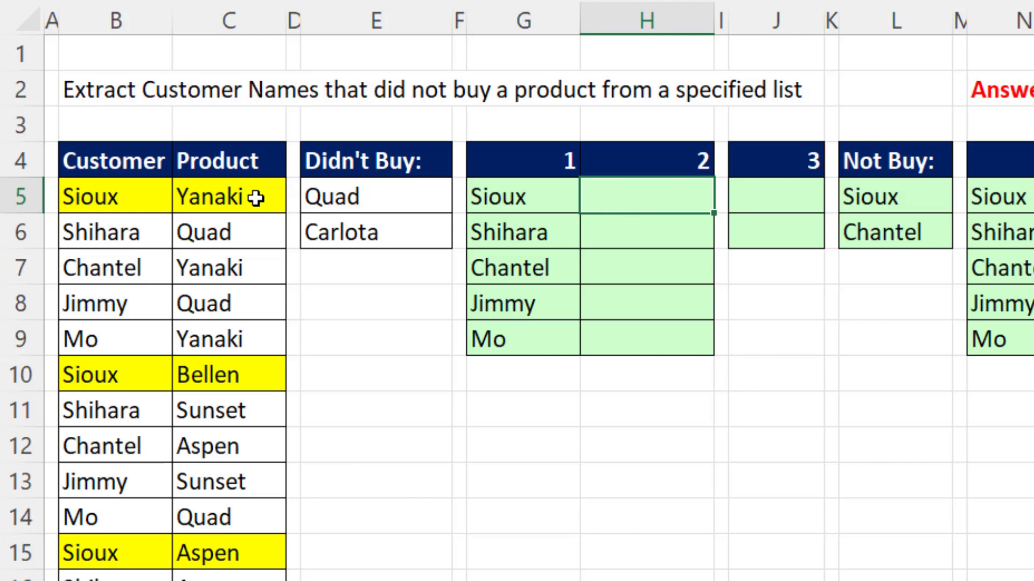
{"action": "mouse_move", "coordinate": [616, 180]}
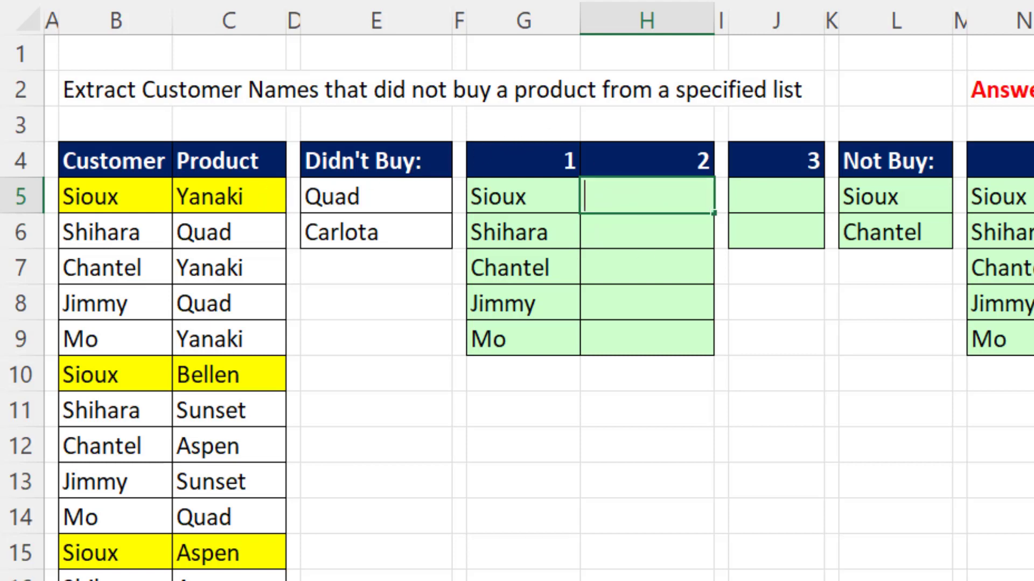
Enter =FILTER($C$5:$C$20,$B$5:$B$20=G5) in H5, listing Sioux's products Yanaki, Bellen, Aspen.
{"action": "type", "text": "=FILTER("}
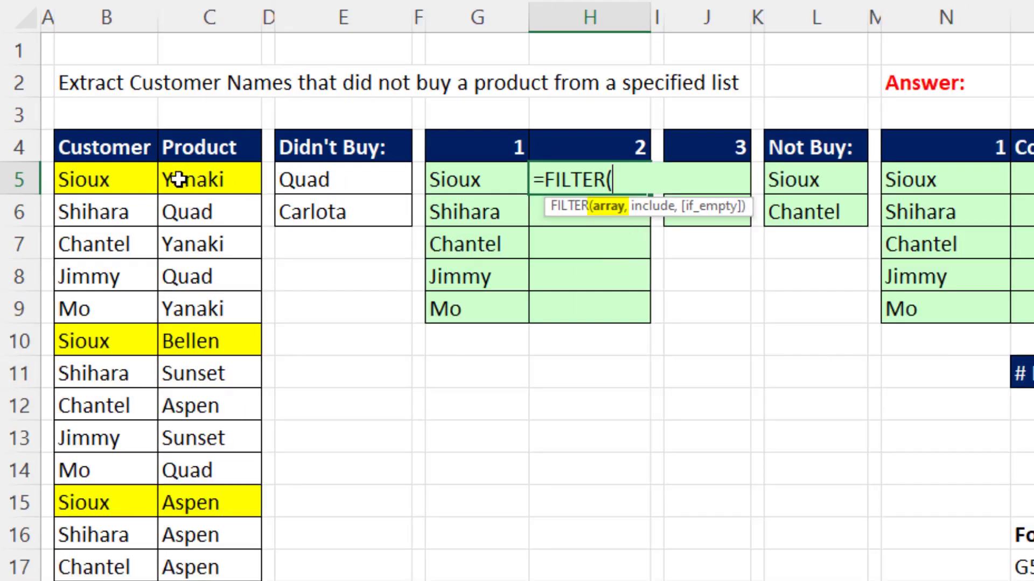
{"action": "left_click_drag", "start_coordinate": [209, 179], "coordinate": [210, 570]}
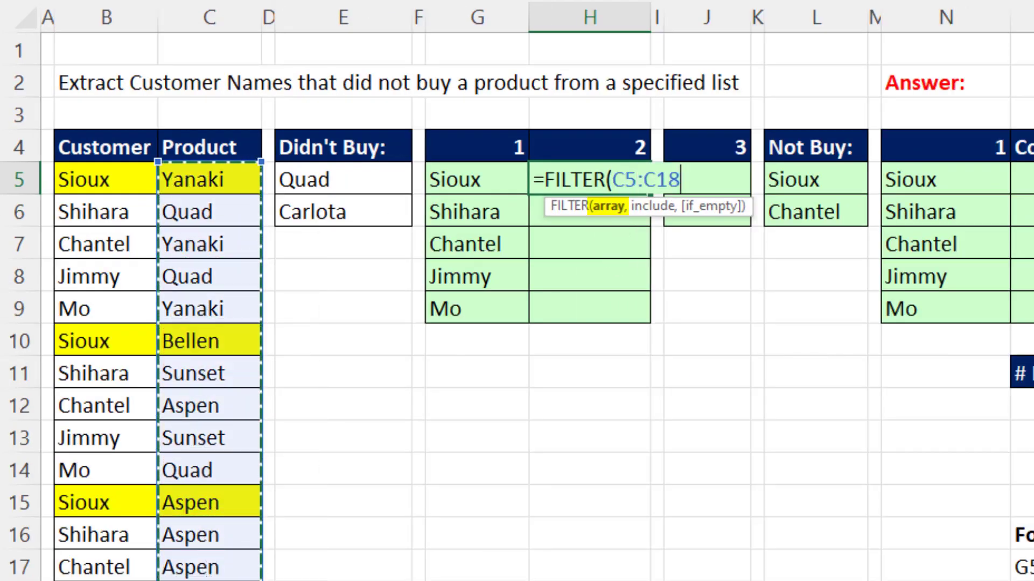
{"action": "key", "text": "F4"}
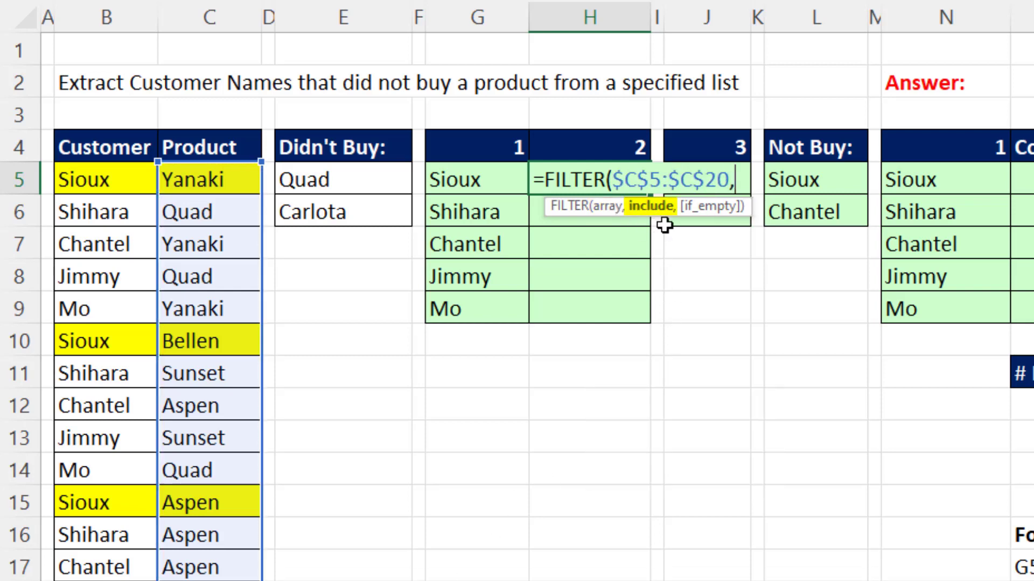
{"action": "left_click_drag", "start_coordinate": [106, 178], "coordinate": [105, 245]}
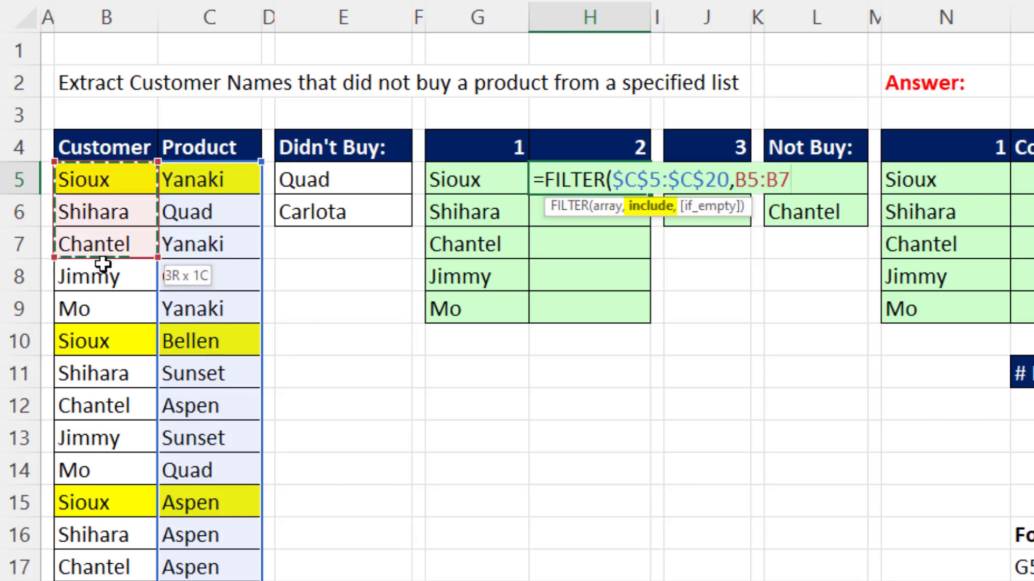
{"action": "key", "text": "f4"}
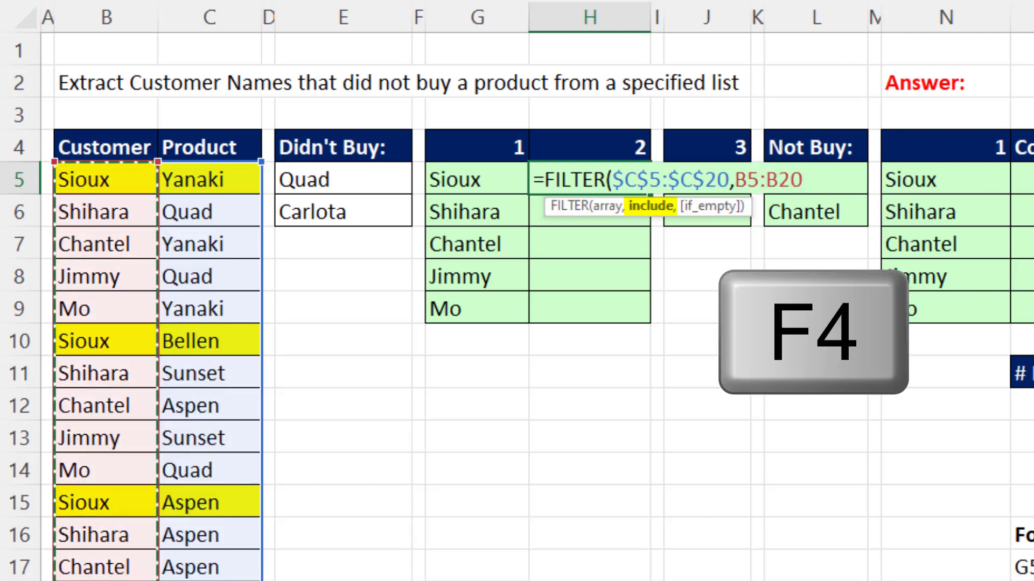
{"action": "key", "text": "f4"}
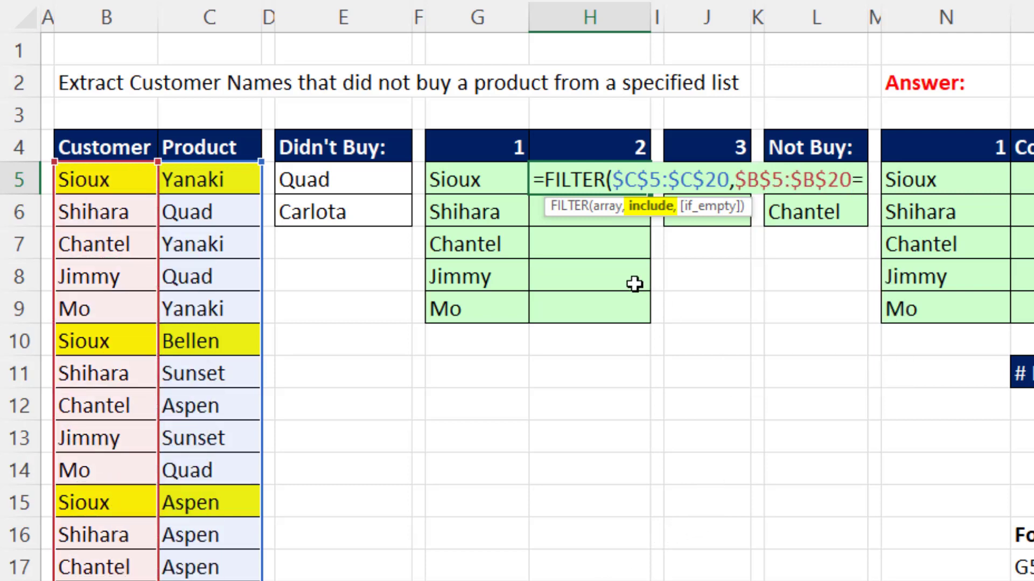
{"action": "left_click", "coordinate": [476, 179]}
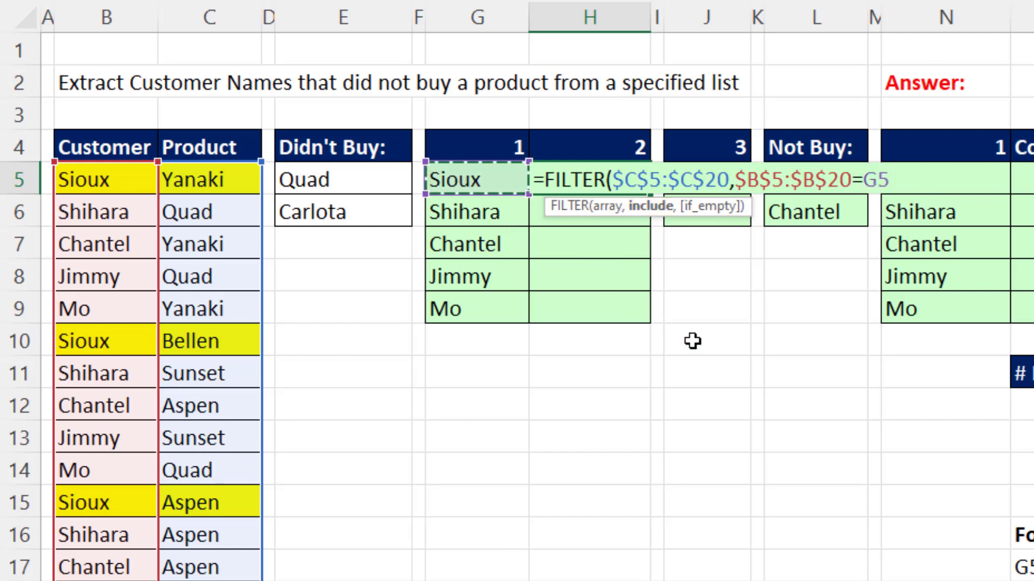
{"action": "key", "text": "Enter"}
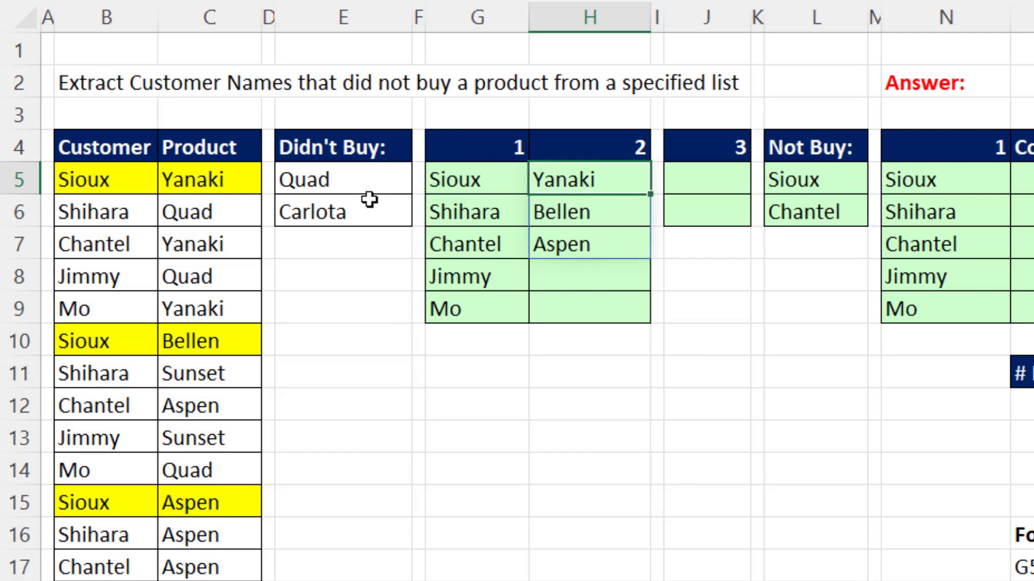
{"action": "mouse_move", "coordinate": [606, 212]}
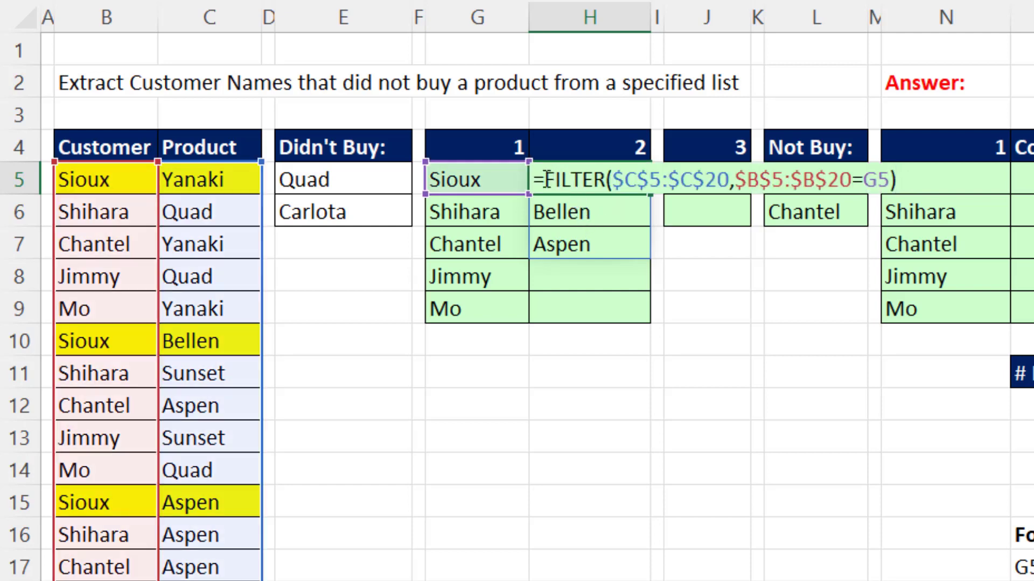
Try an XMATCH of the Didn't Buy list against the filtered products in H5, undoing the spill error.
{"action": "type", "text": "XMATCH($E$5:$E$6,"}
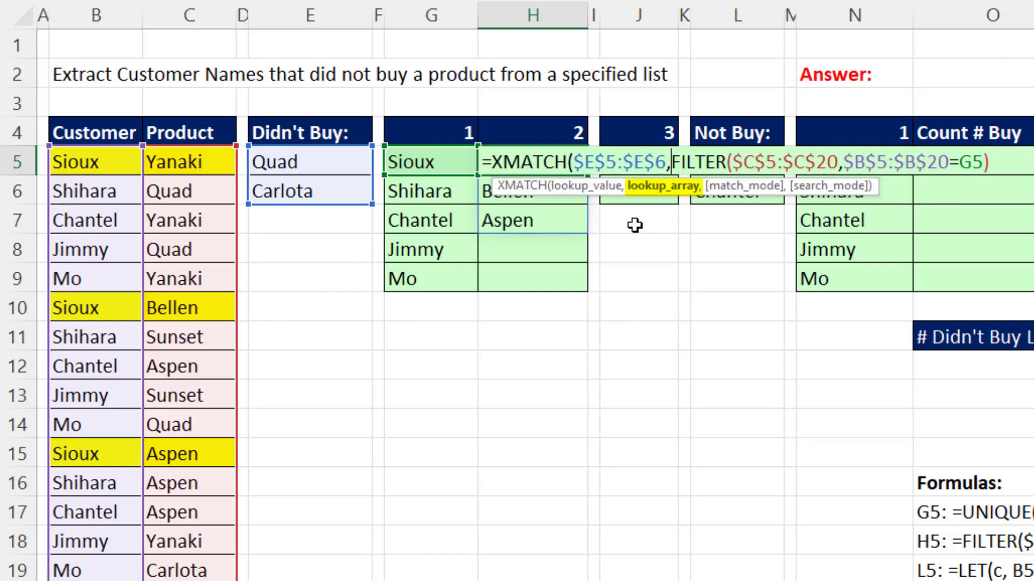
{"action": "mouse_move", "coordinate": [726, 237]}
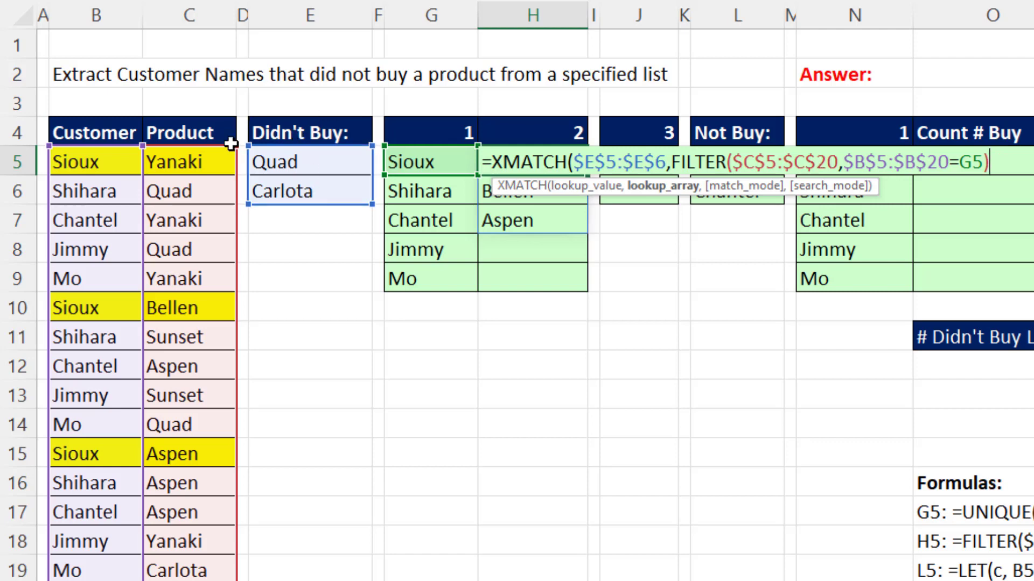
{"action": "mouse_move", "coordinate": [211, 162]}
{"action": "type", "text": ")"}
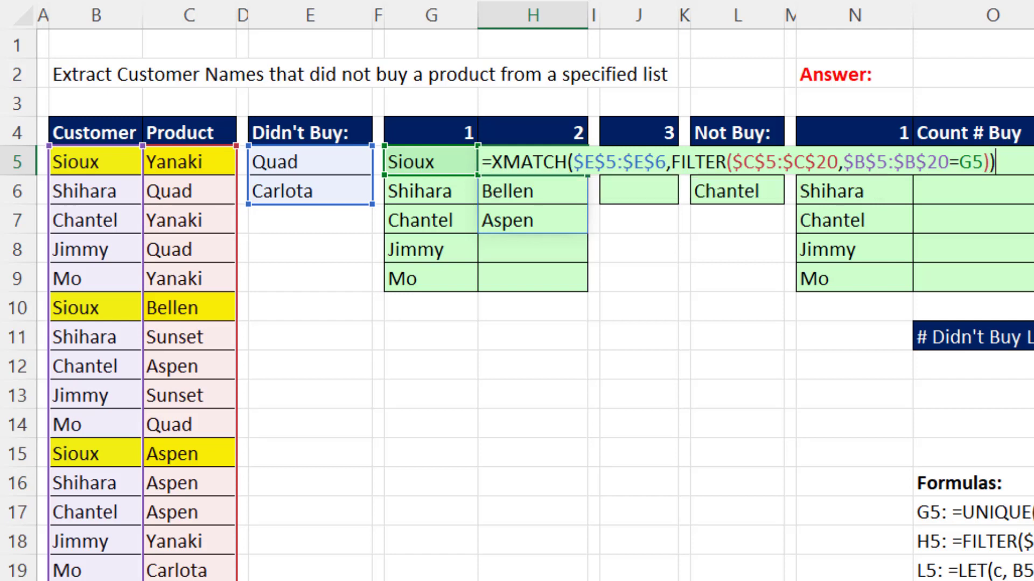
{"action": "mouse_move", "coordinate": [595, 184]}
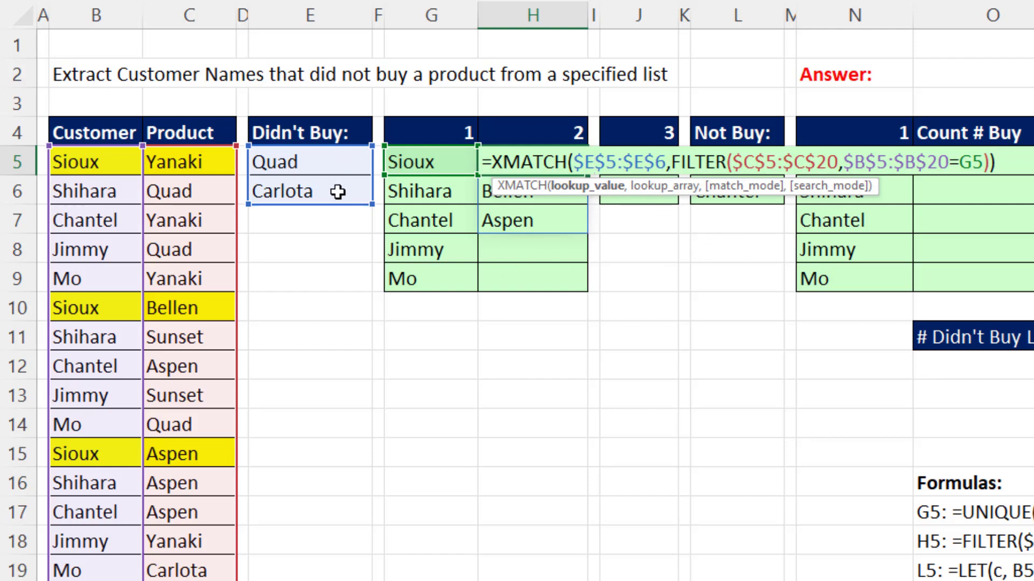
{"action": "key", "text": "Enter"}
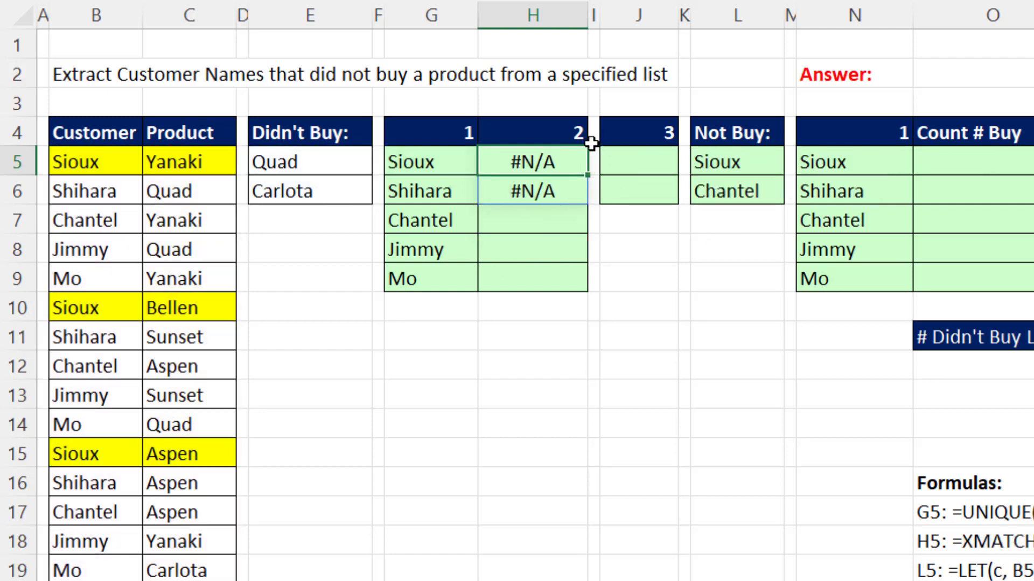
{"action": "mouse_move", "coordinate": [335, 160]}
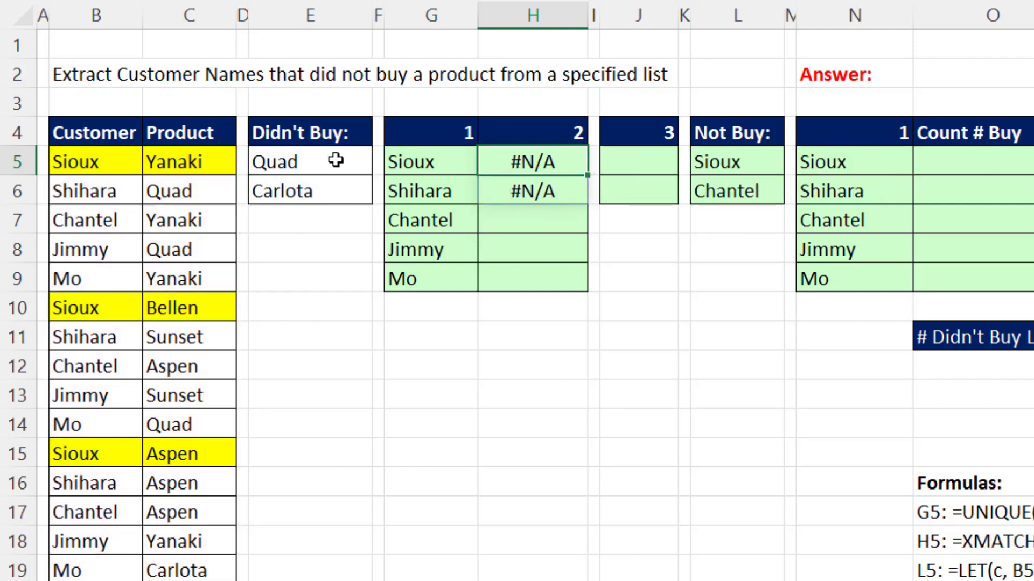
{"action": "mouse_move", "coordinate": [323, 198]}
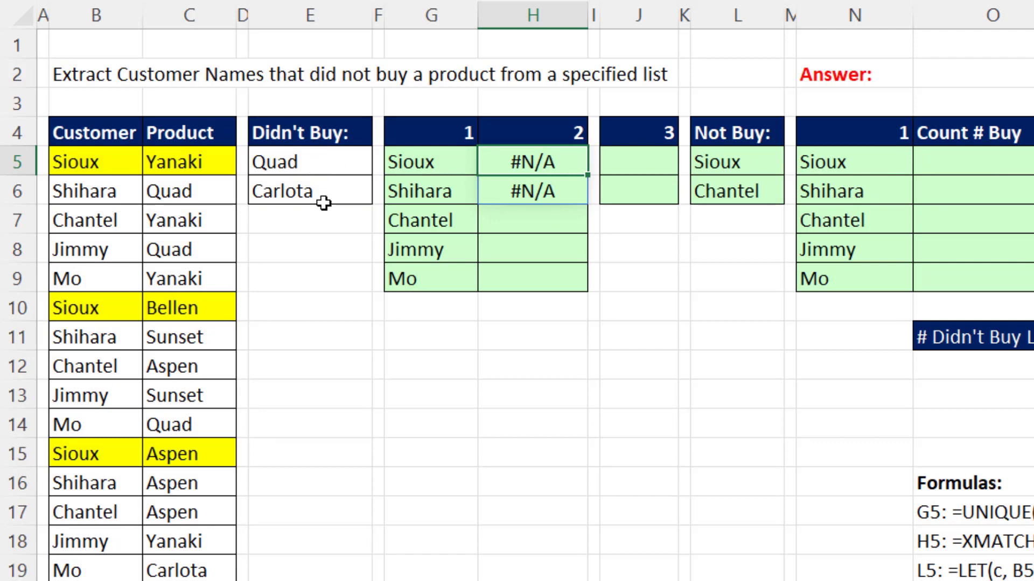
{"action": "mouse_move", "coordinate": [247, 112]}
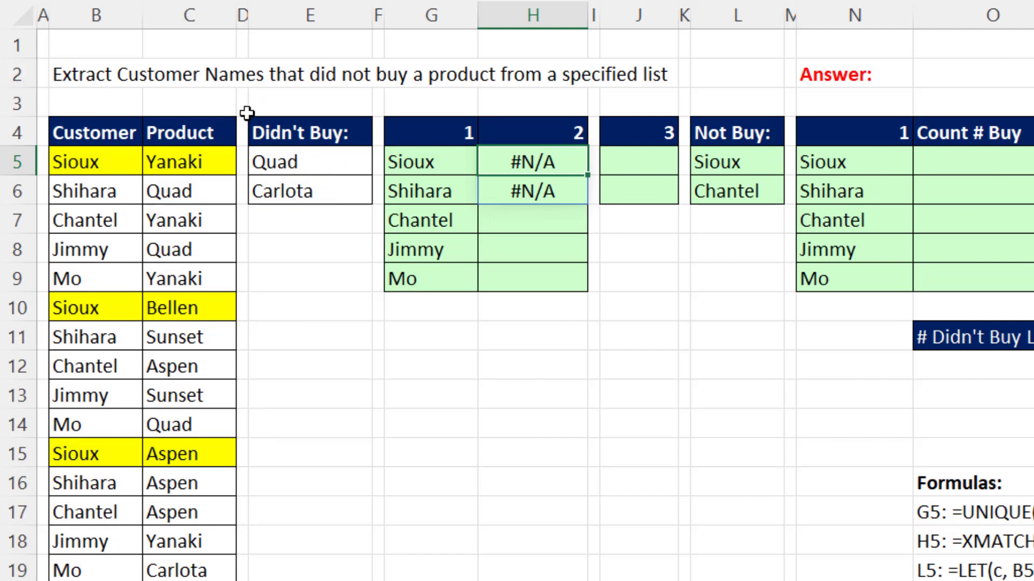
{"action": "mouse_move", "coordinate": [574, 170]}
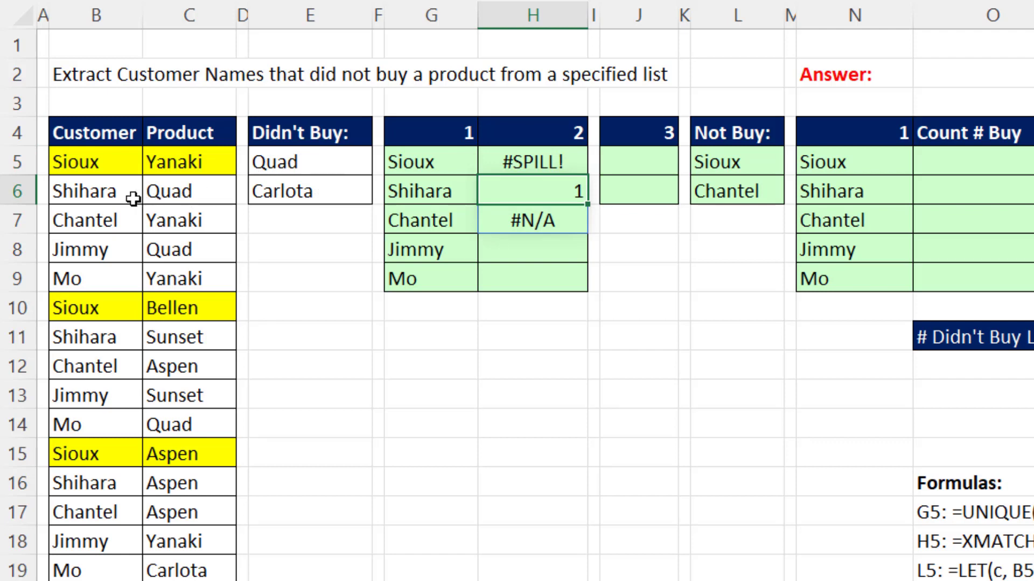
{"action": "key", "text": "ctrl+z"}
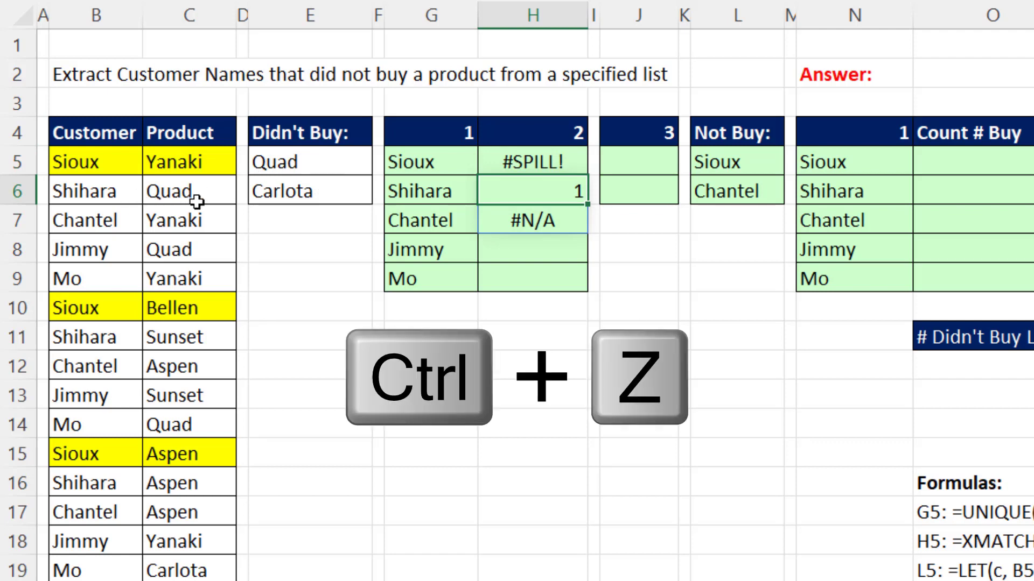
{"action": "key", "text": "ctrl+z"}
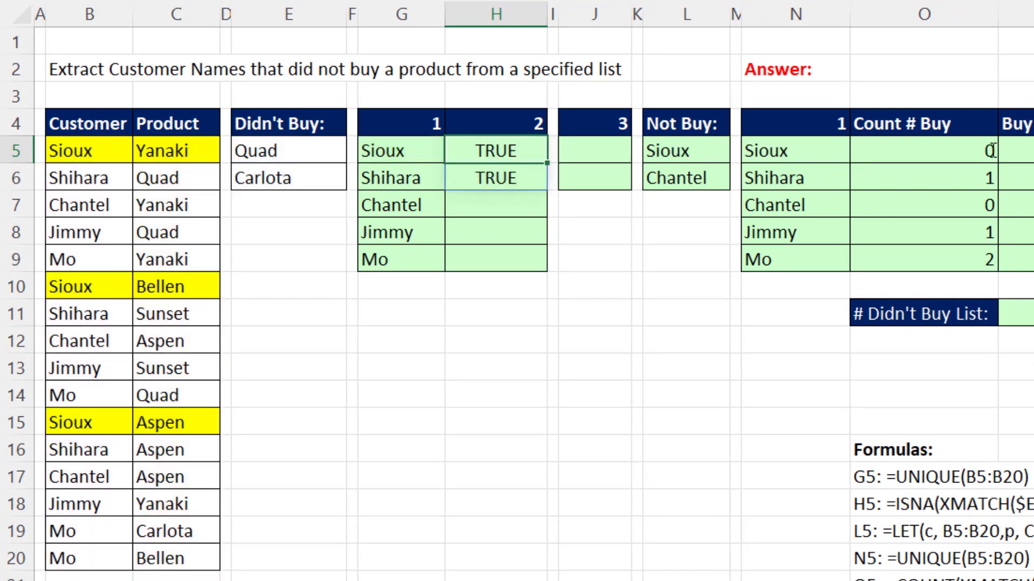
Wrap the H5 formula as =AND(ISNA(XMATCH(...))) so it returns TRUE for Sioux and Chantel.
{"action": "double_click", "coordinate": [496, 151]}
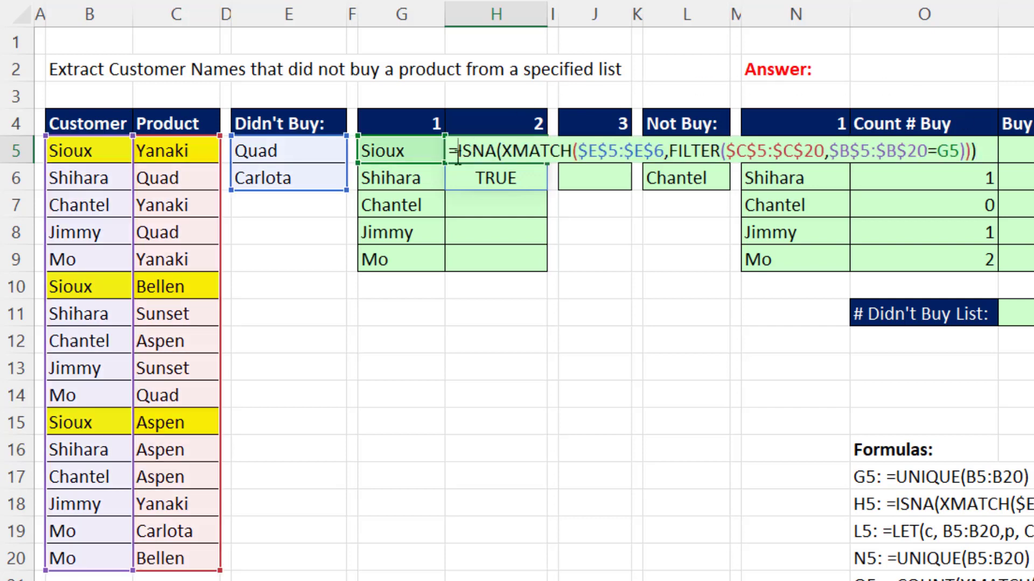
{"action": "type", "text": "AND("}
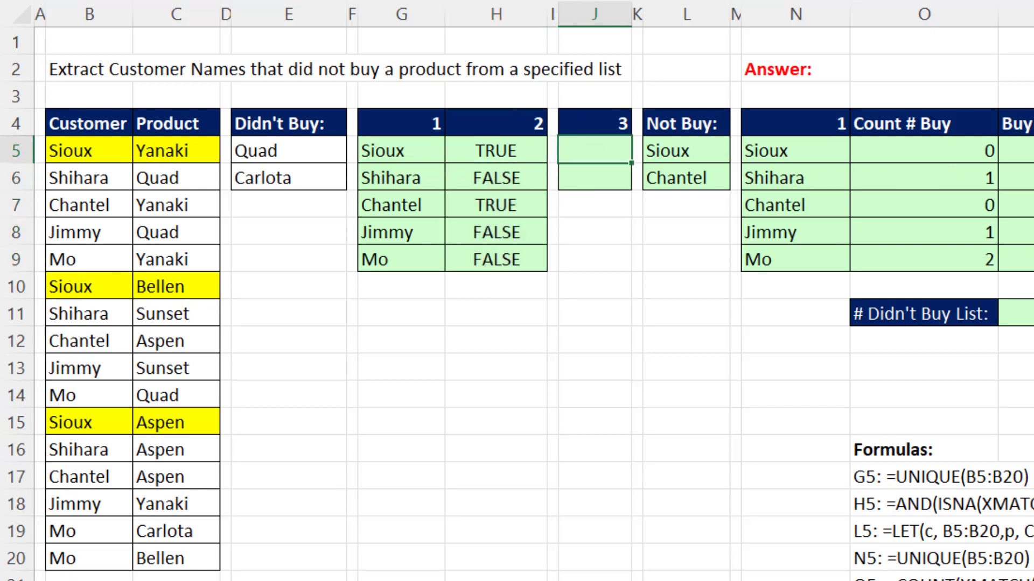
Begin =FILTER(G5#, ...) in J5 to keep only the customers flagged TRUE.
{"action": "type", "text": "=FILTER("}
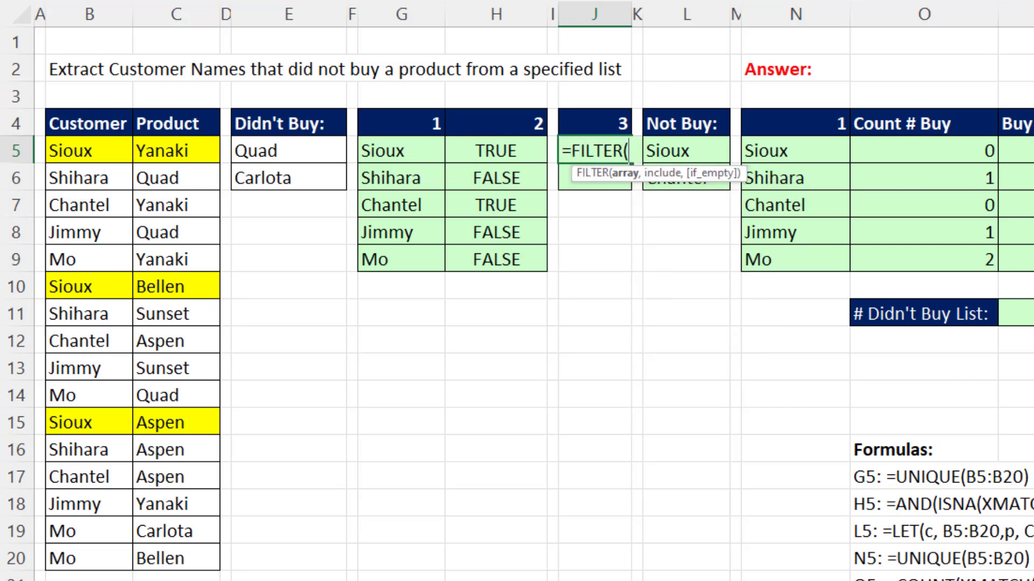
{"action": "mouse_move", "coordinate": [421, 175]}
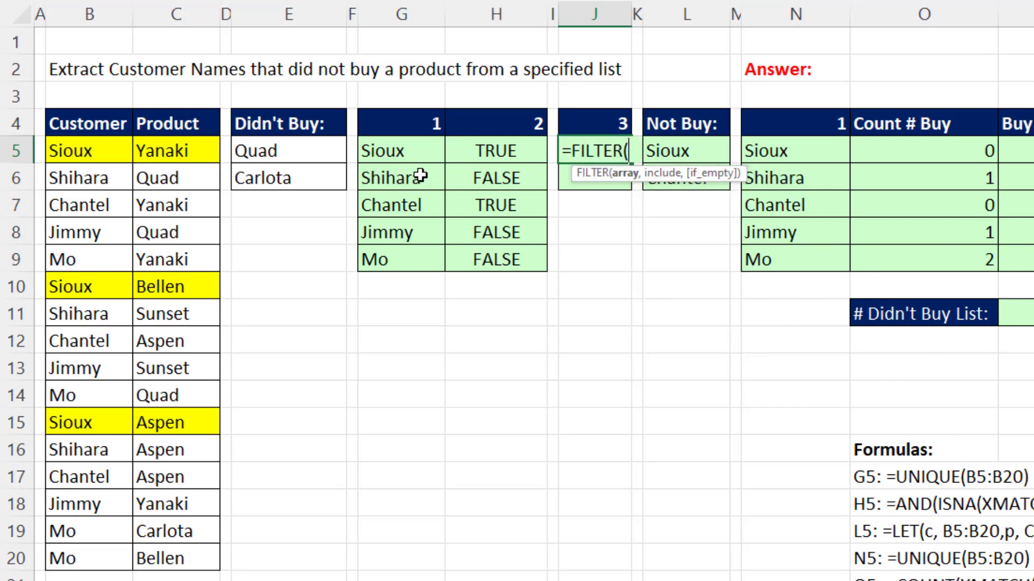
{"action": "left_click", "coordinate": [400, 149]}
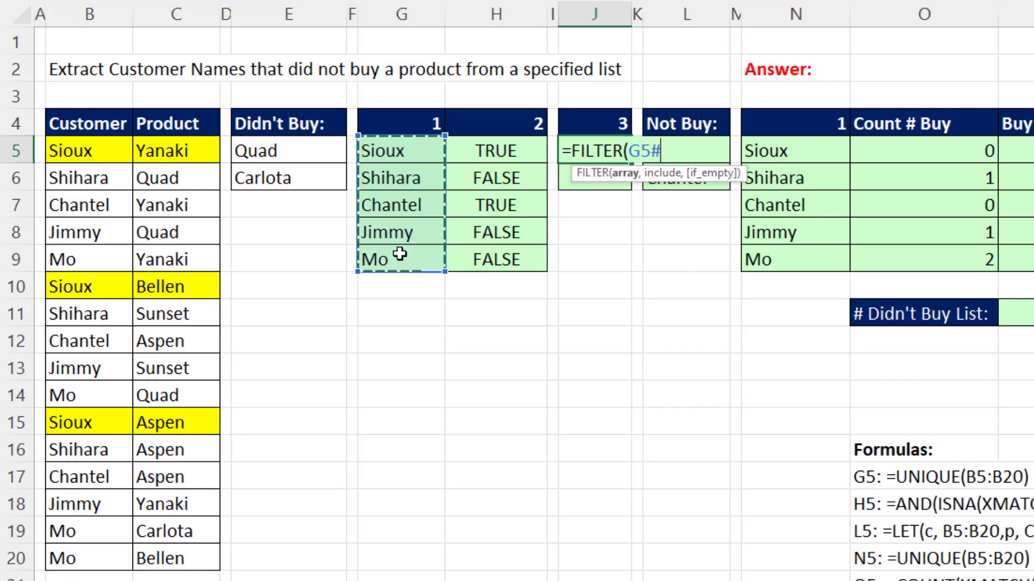
{"action": "type", "text": ","}
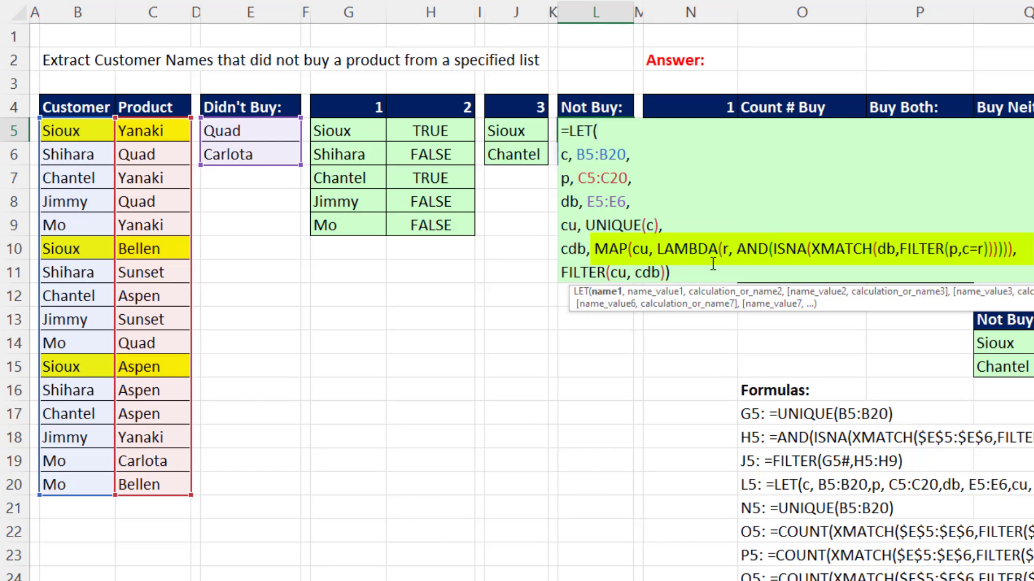
{"action": "mouse_move", "coordinate": [970, 267]}
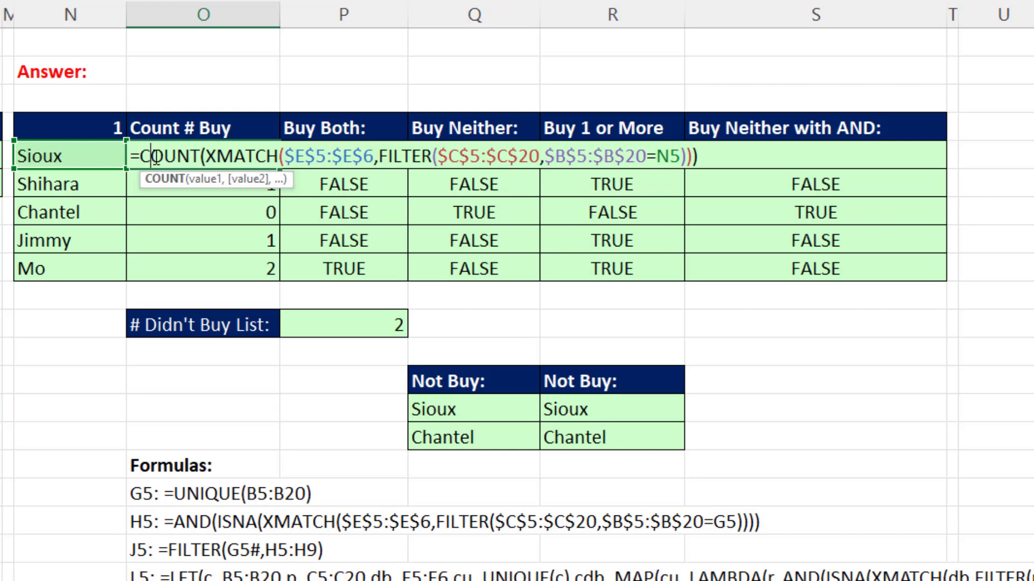
{"action": "key", "text": "Enter"}
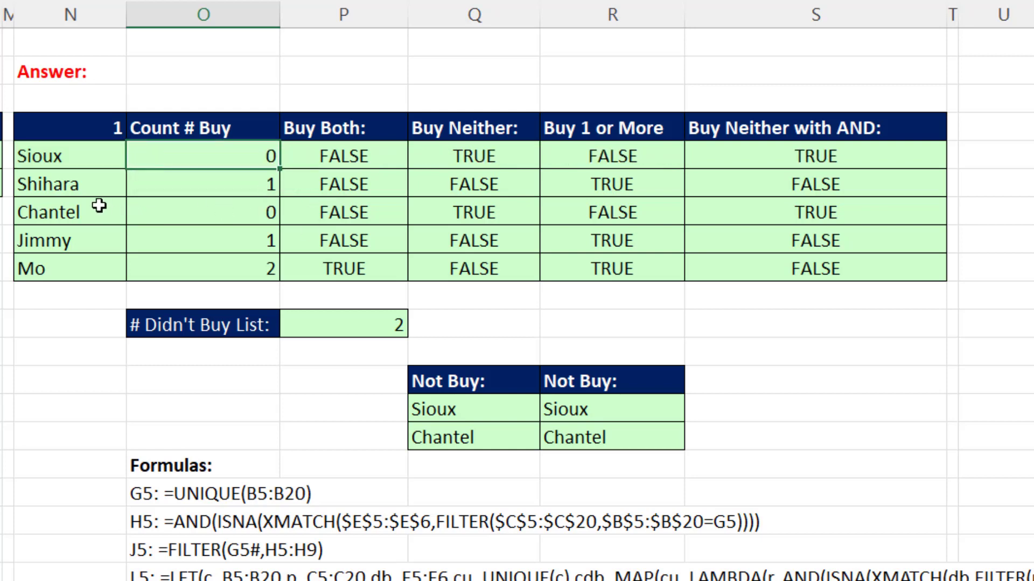
{"action": "mouse_move", "coordinate": [76, 282]}
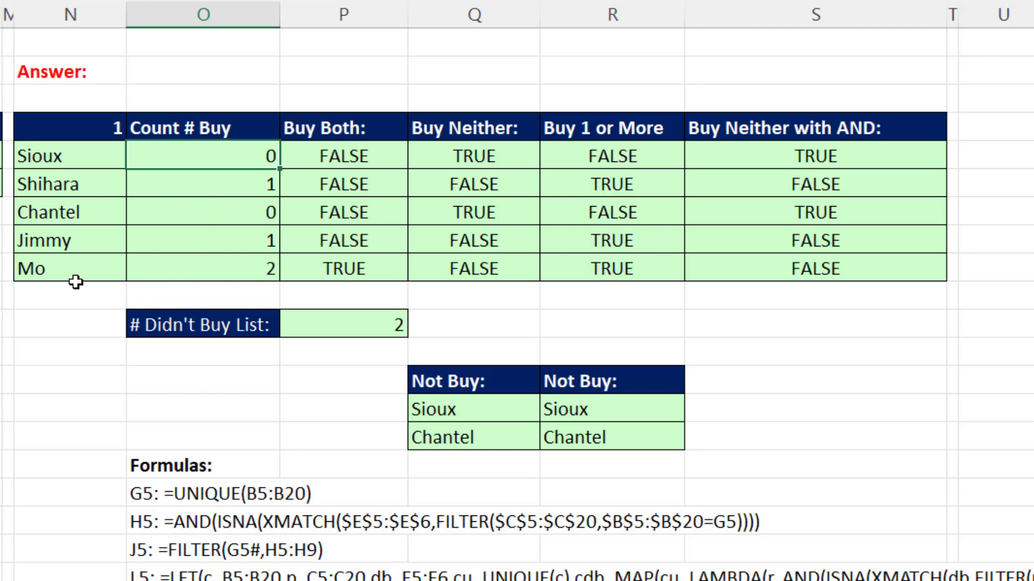
{"action": "left_click", "coordinate": [342, 157]}
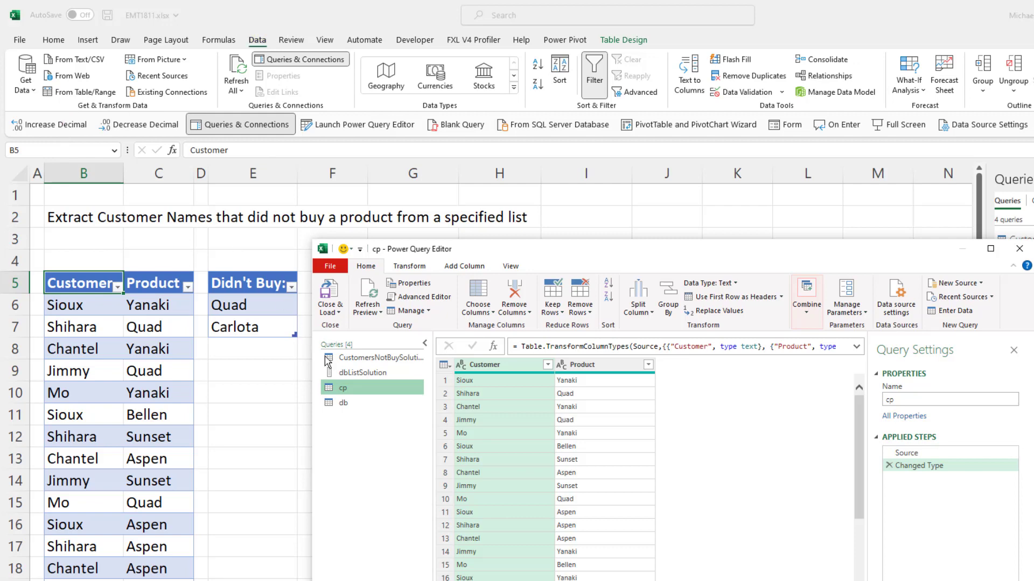
{"action": "mouse_move", "coordinate": [415, 346]}
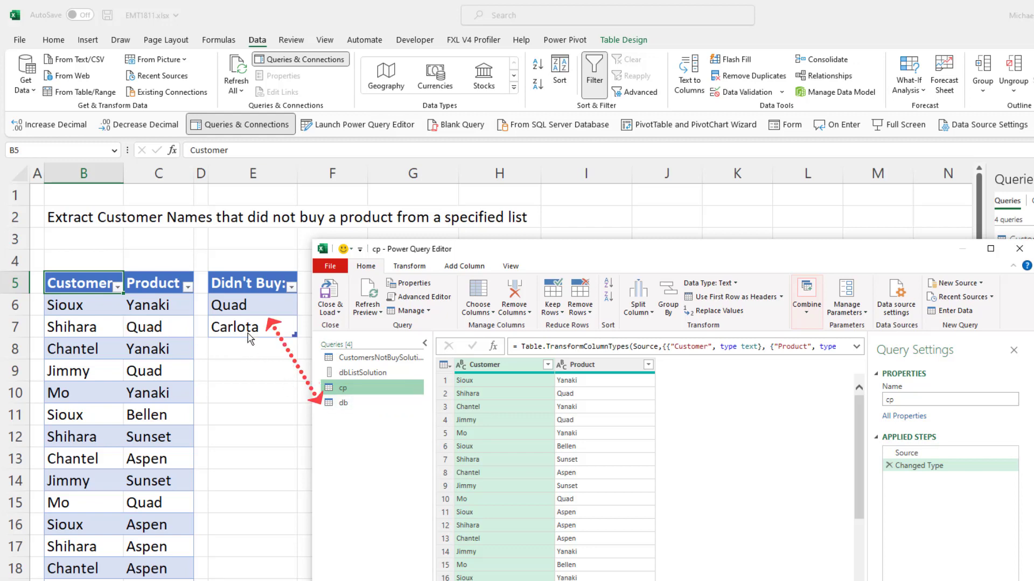
Drill the db query's Didn't Buy column down to a list of Quad and Carlota.
{"action": "left_click", "coordinate": [342, 402]}
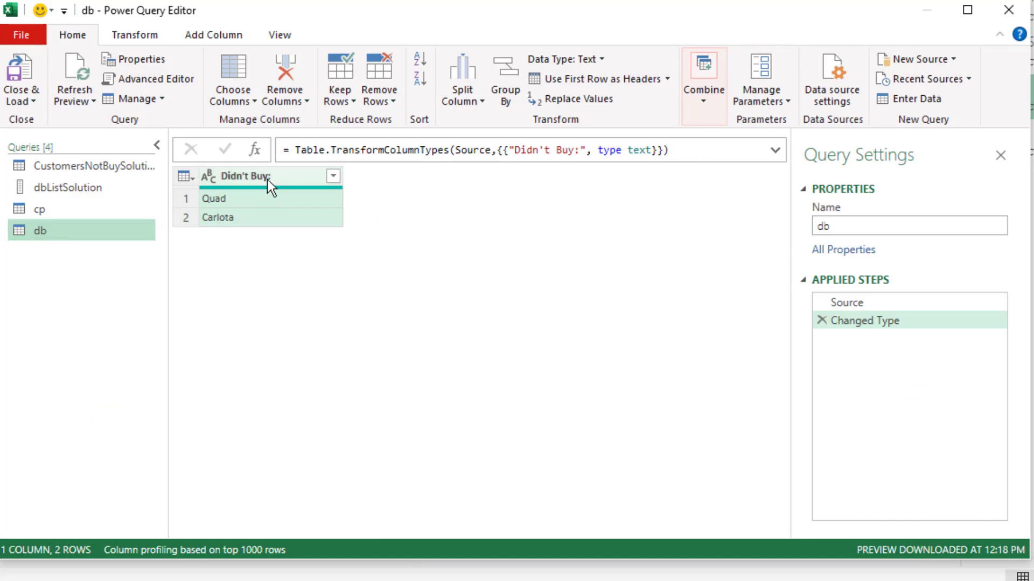
{"action": "right_click", "coordinate": [244, 176]}
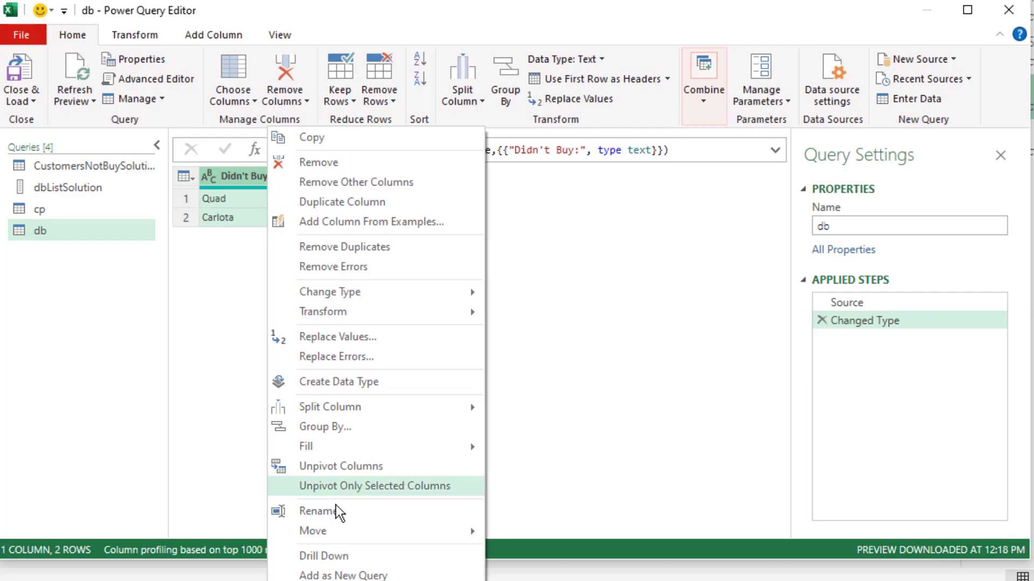
{"action": "mouse_move", "coordinate": [348, 556]}
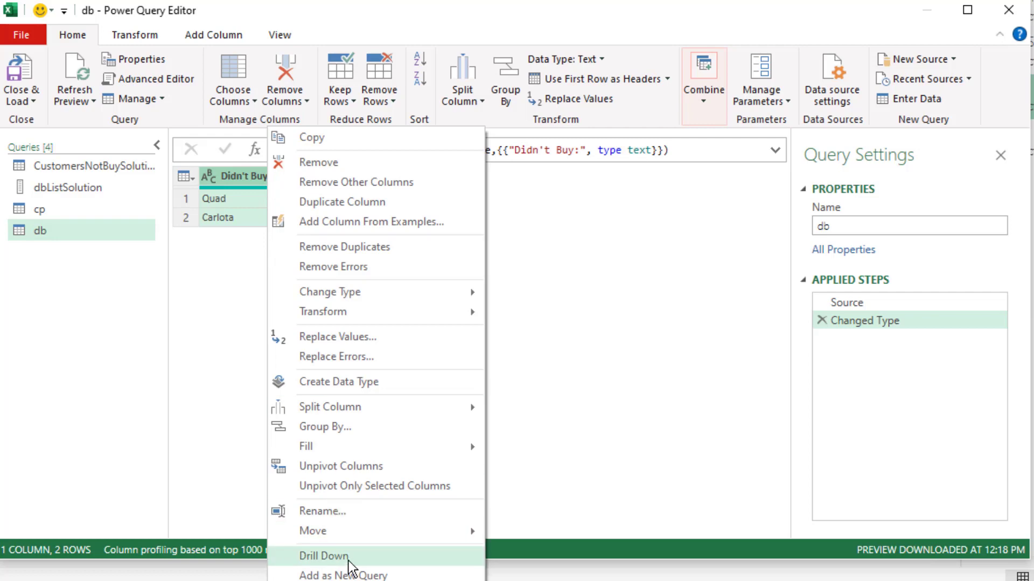
{"action": "left_click", "coordinate": [324, 555]}
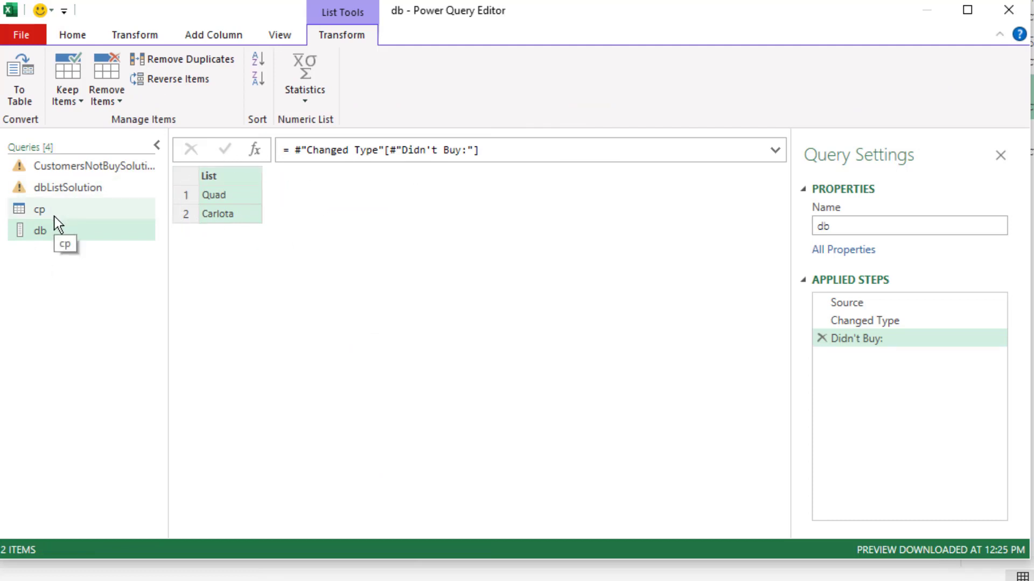
Group the cp query by Customer into a DidntBuy column using the All Rows operation.
{"action": "left_click", "coordinate": [38, 209]}
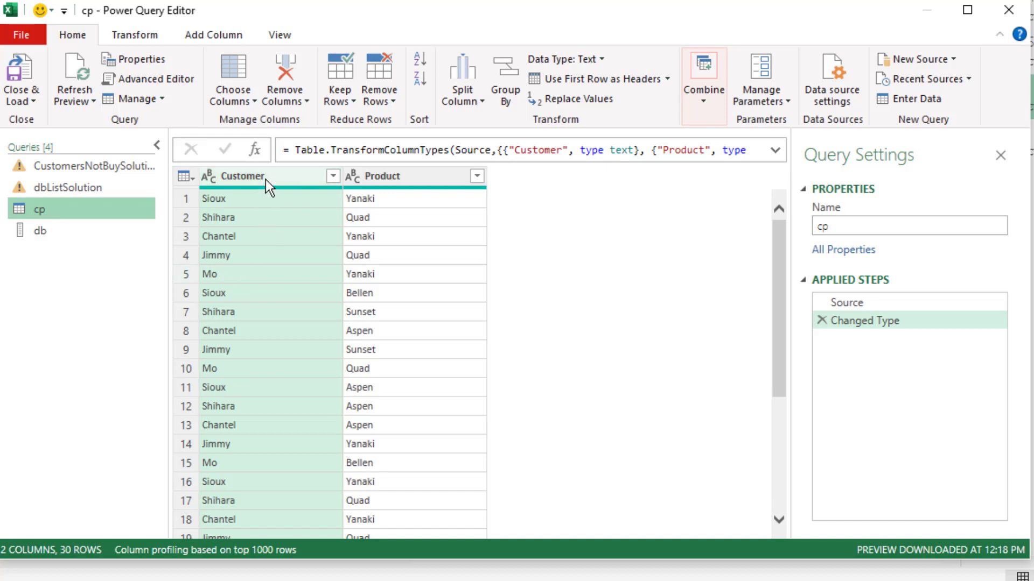
{"action": "right_click", "coordinate": [244, 176]}
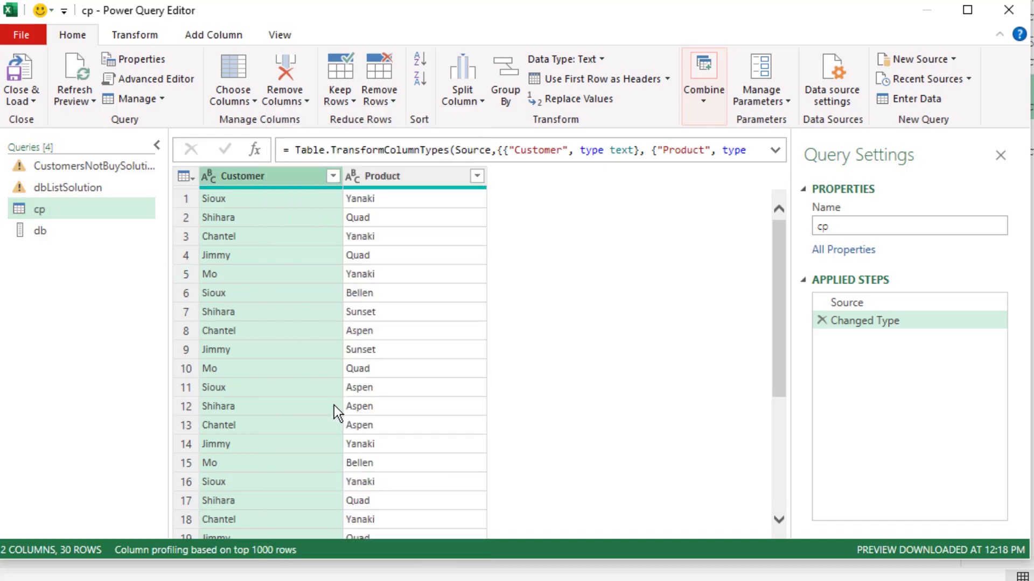
{"action": "left_click", "coordinate": [504, 76]}
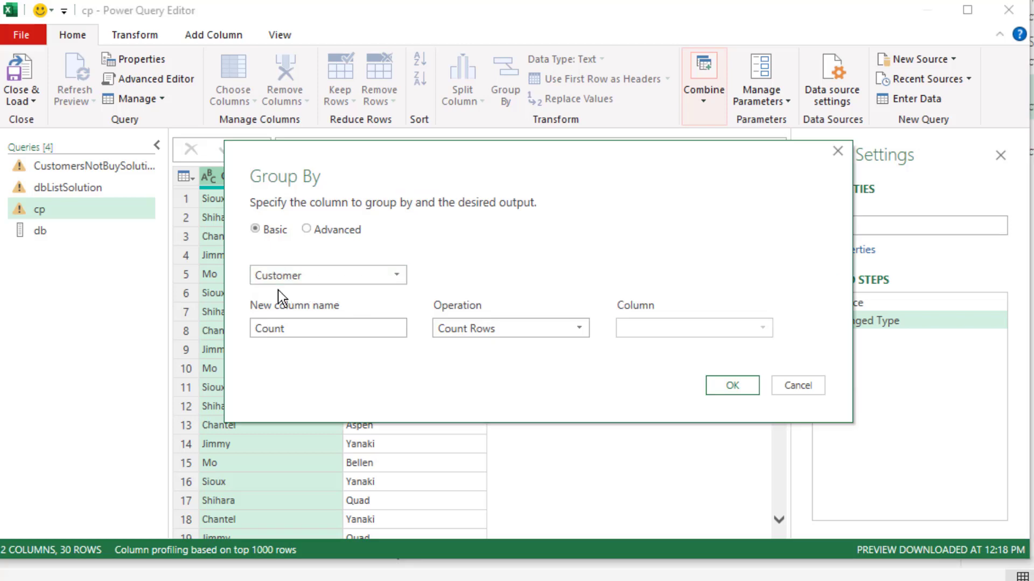
{"action": "left_click", "coordinate": [327, 328]}
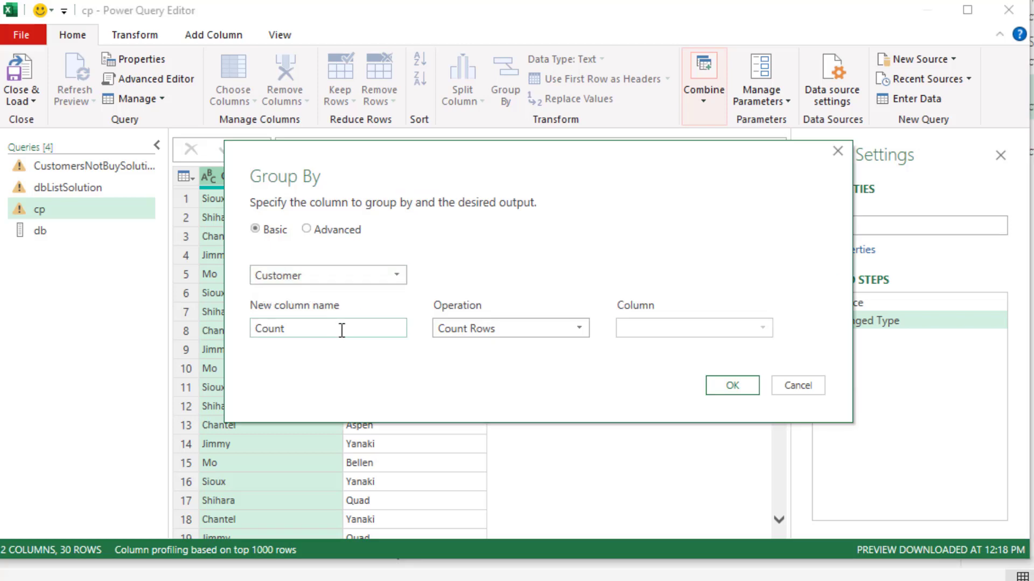
{"action": "type", "text": "DidntBu"}
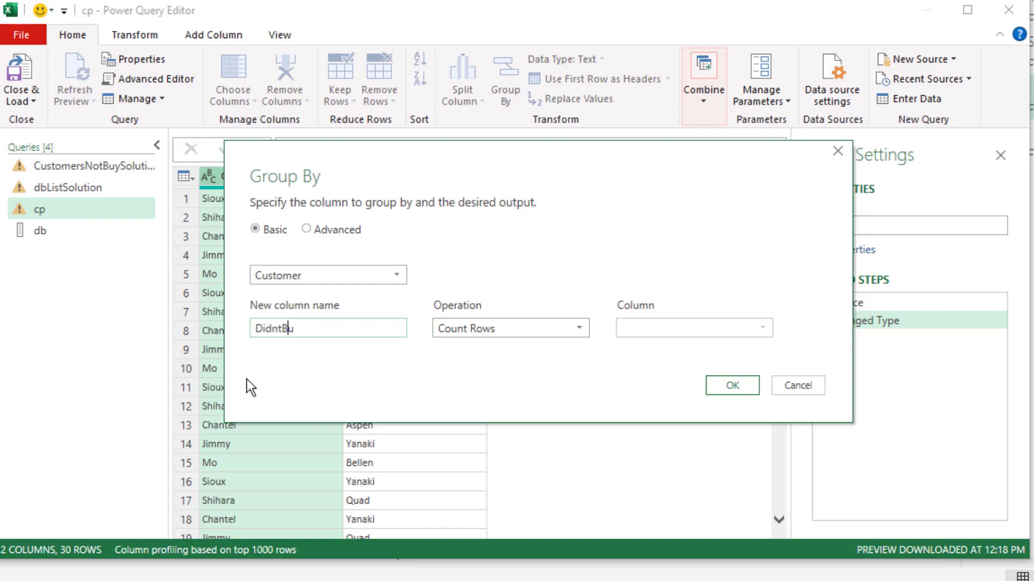
{"action": "type", "text": "y"}
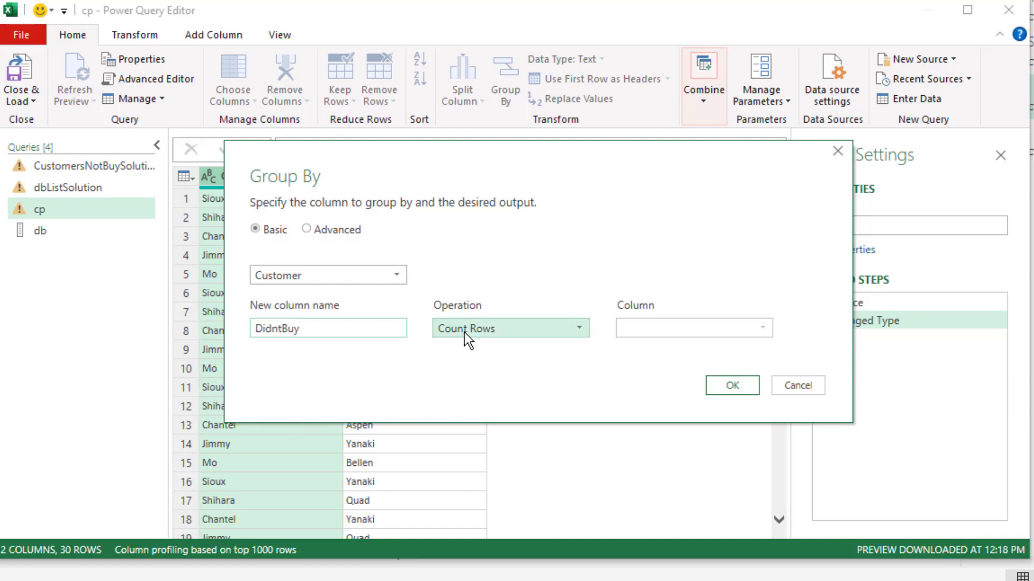
{"action": "left_click", "coordinate": [509, 327]}
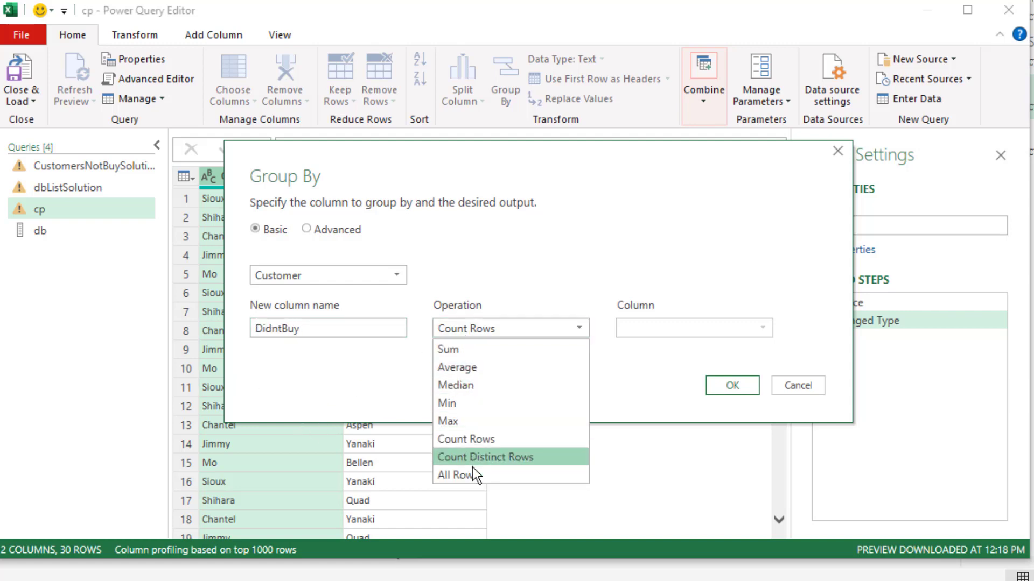
{"action": "mouse_move", "coordinate": [457, 475]}
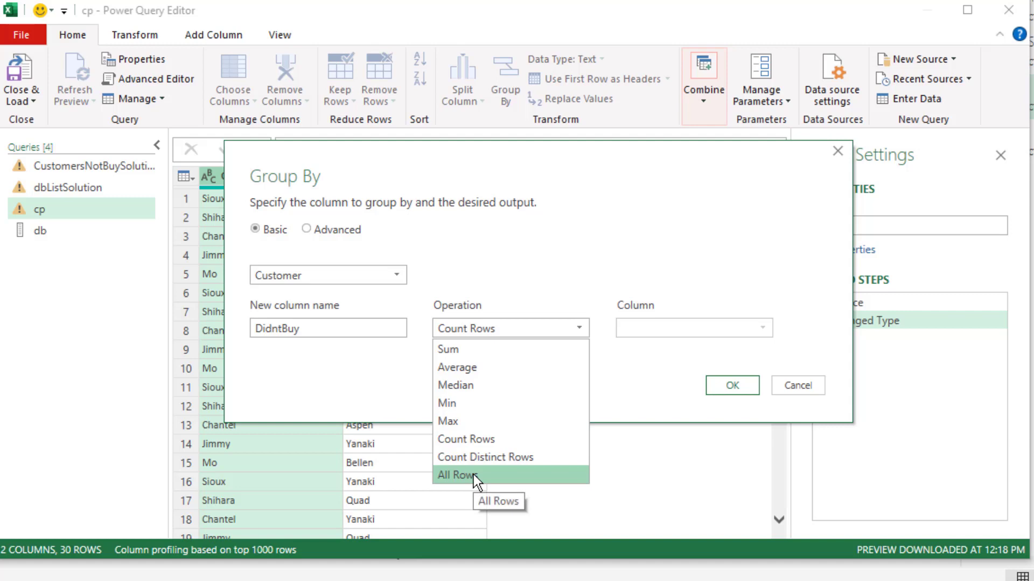
{"action": "left_click", "coordinate": [457, 475]}
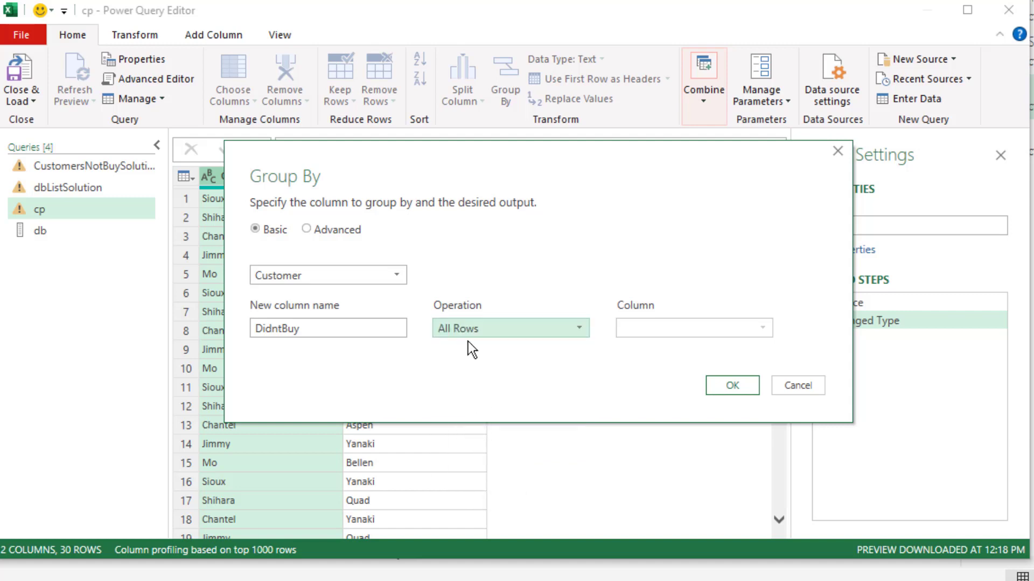
{"action": "mouse_move", "coordinate": [316, 292]}
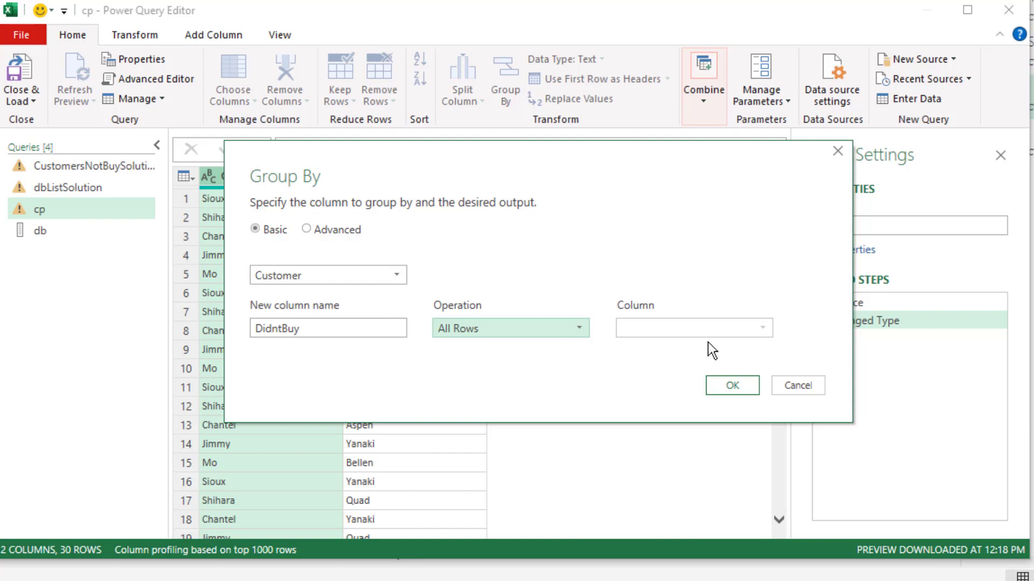
{"action": "left_click", "coordinate": [731, 386]}
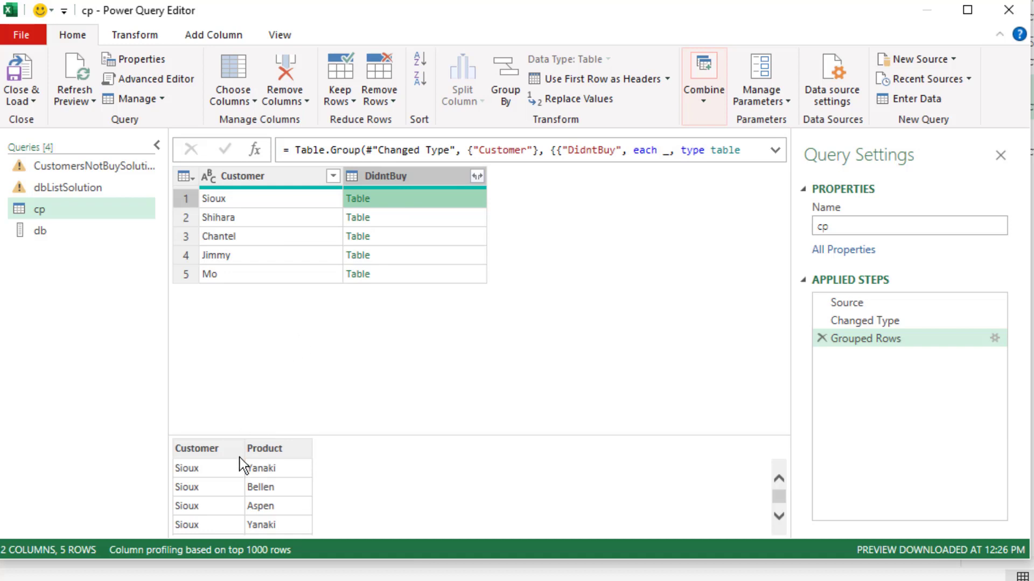
{"action": "mouse_move", "coordinate": [282, 529]}
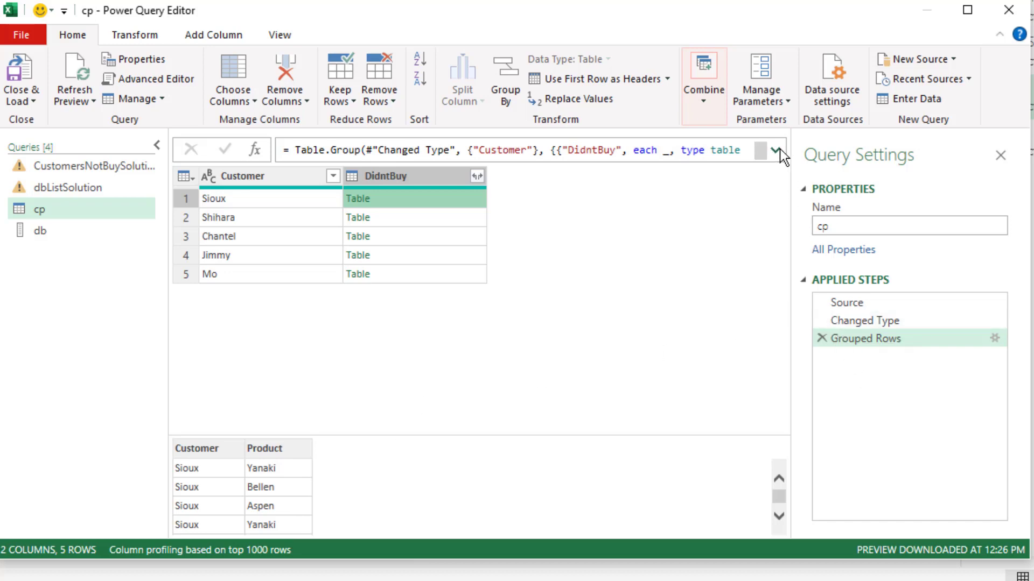
Edit the Table.Group formula to 'each _[Product]' without the table type, then preview a customer's list.
{"action": "left_click", "coordinate": [776, 150]}
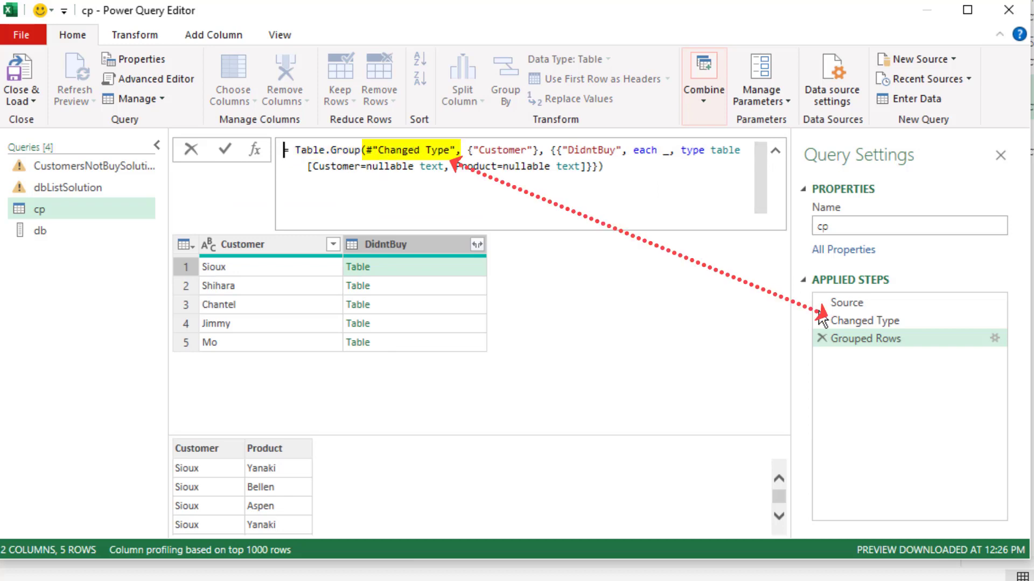
{"action": "left_click", "coordinate": [491, 151]}
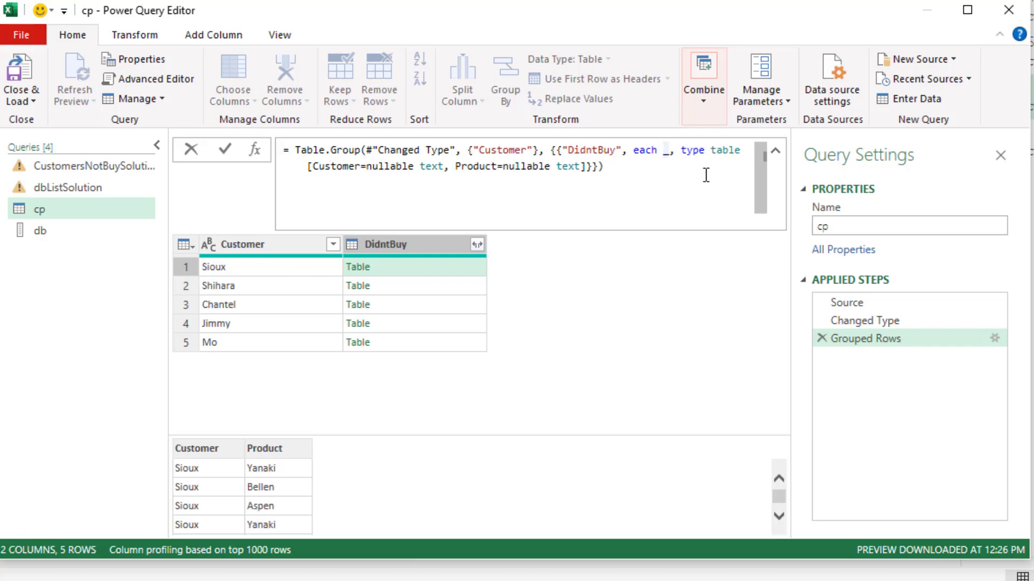
{"action": "mouse_move", "coordinate": [678, 173]}
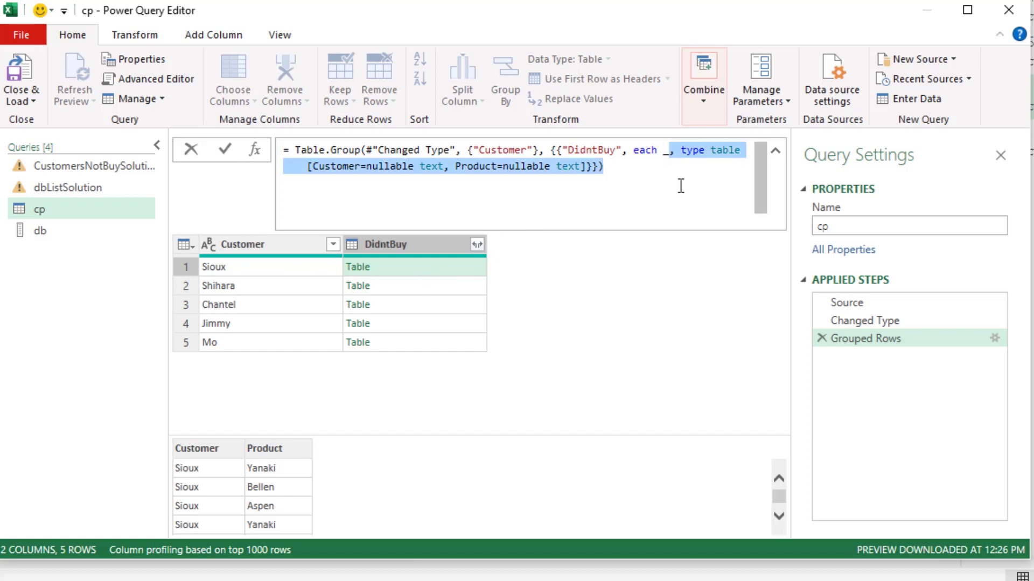
{"action": "key", "text": "Delete"}
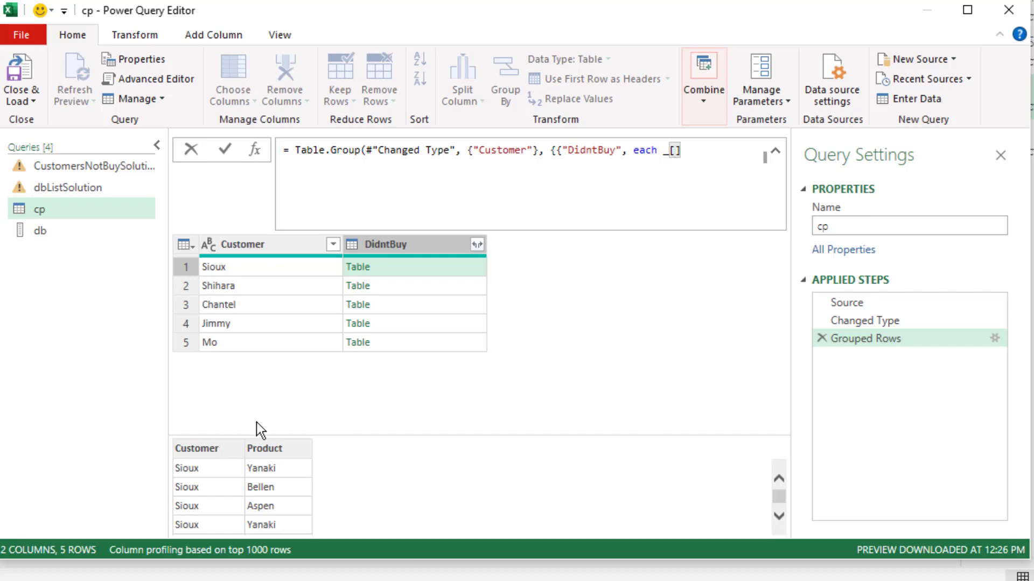
{"action": "type", "text": "Product"}
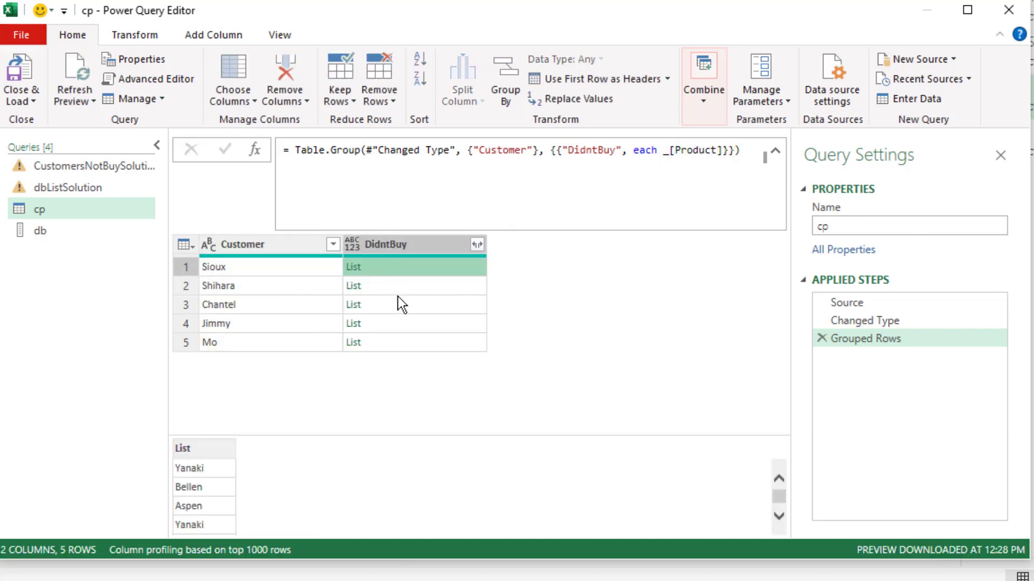
{"action": "left_click", "coordinate": [414, 285]}
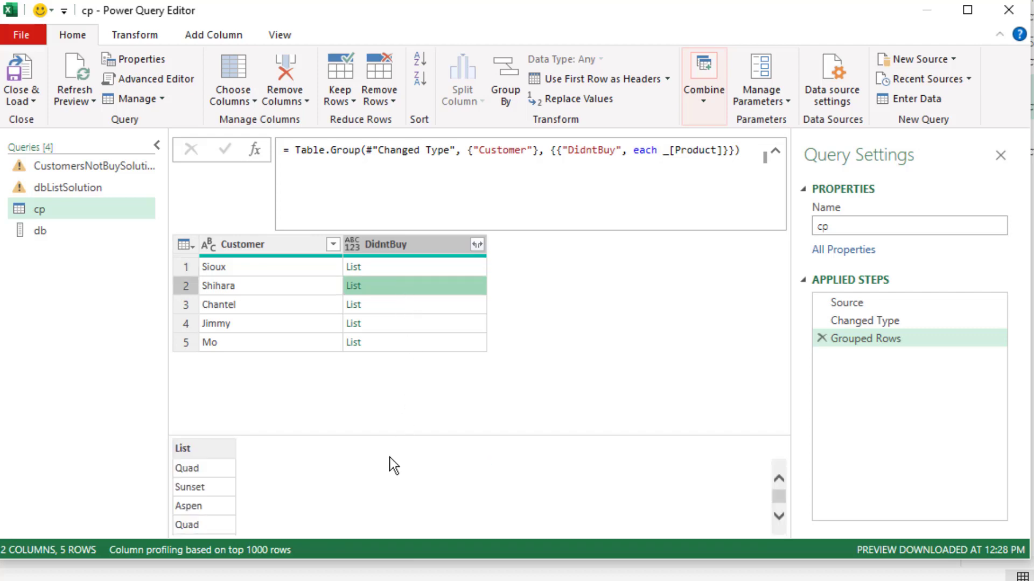
{"action": "mouse_move", "coordinate": [257, 477]}
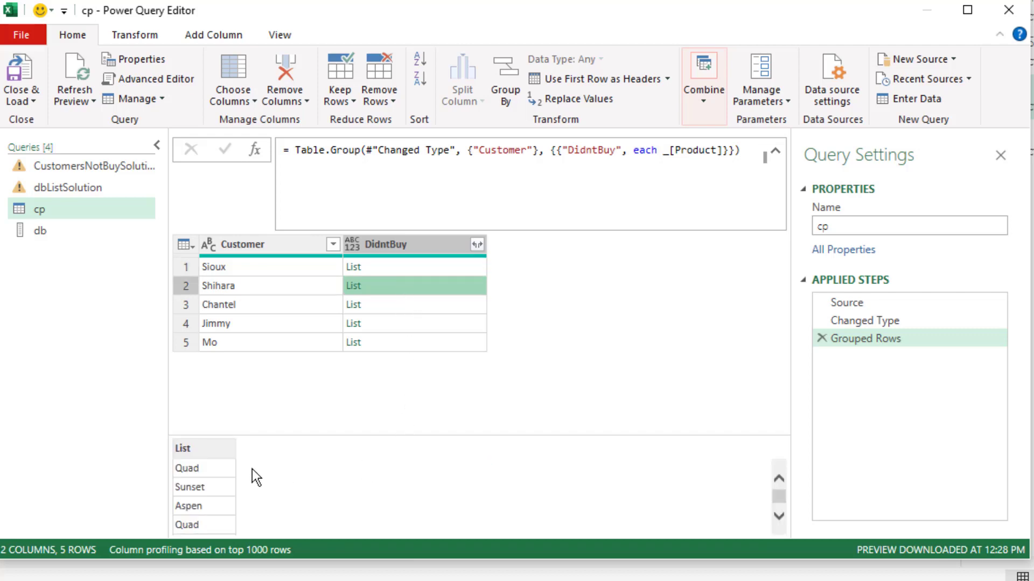
{"action": "mouse_move", "coordinate": [394, 300]}
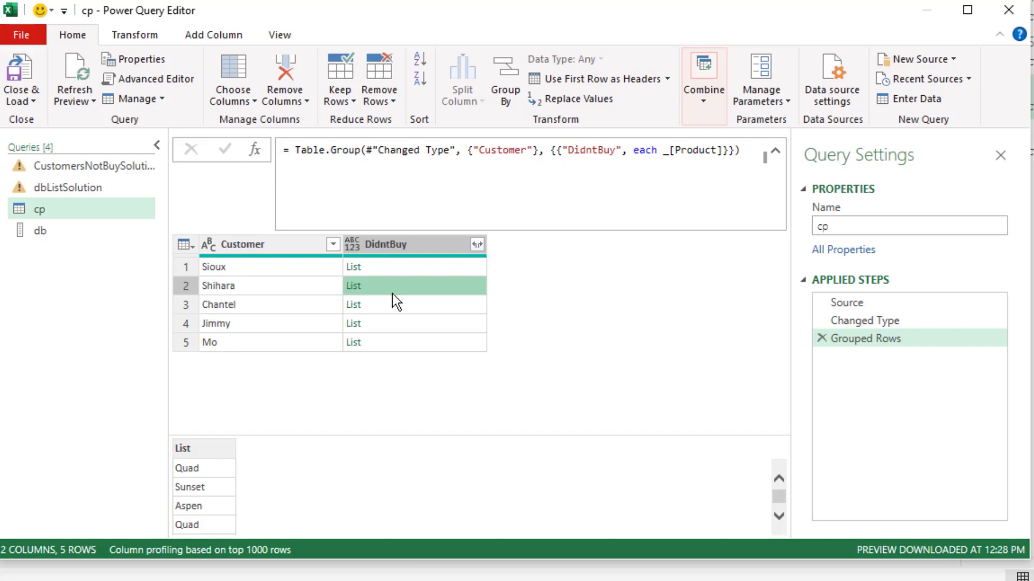
{"action": "mouse_move", "coordinate": [579, 270]}
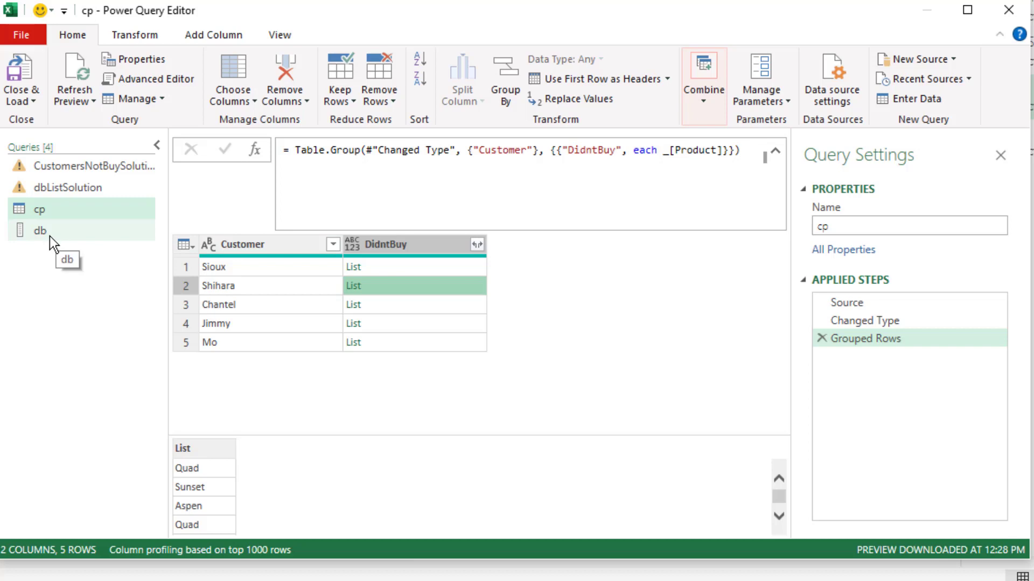
{"action": "mouse_move", "coordinate": [53, 245]}
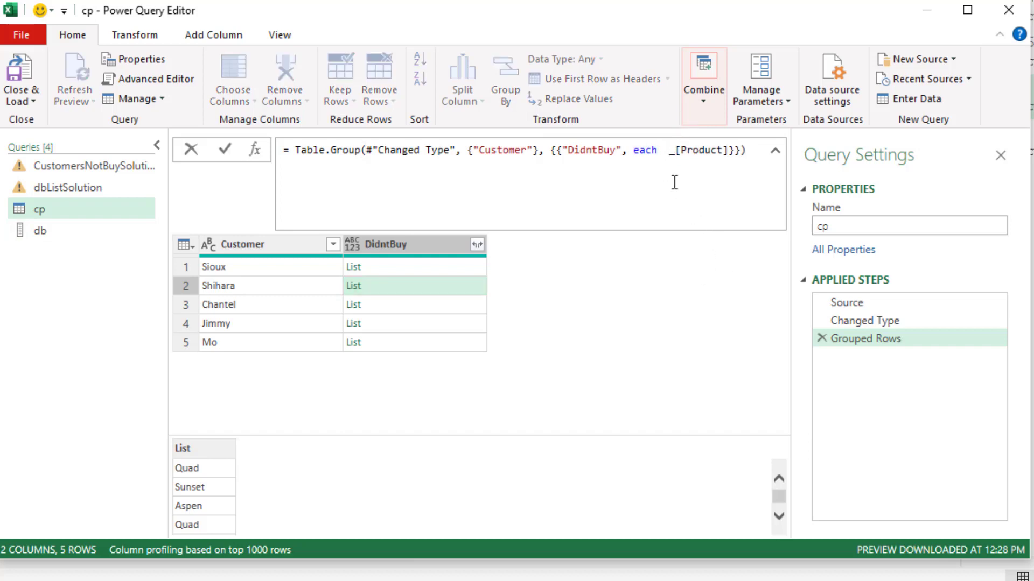
Make DidntBuy 'not List.ContainsAny(_[Product], db)' so Sioux and Chantel read TRUE.
{"action": "type", "text": "List.ContainsAny("}
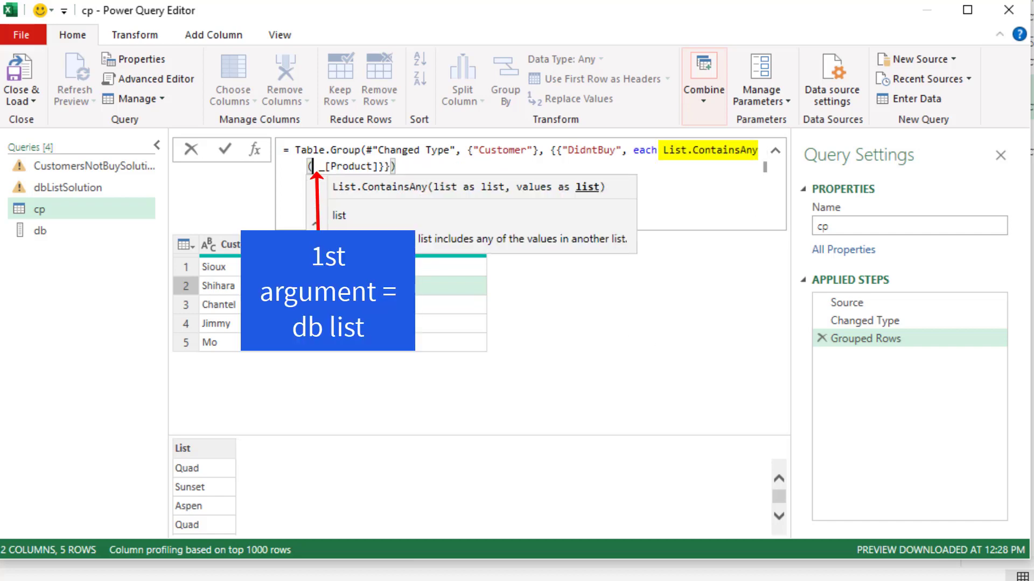
{"action": "type", "text": "db,"}
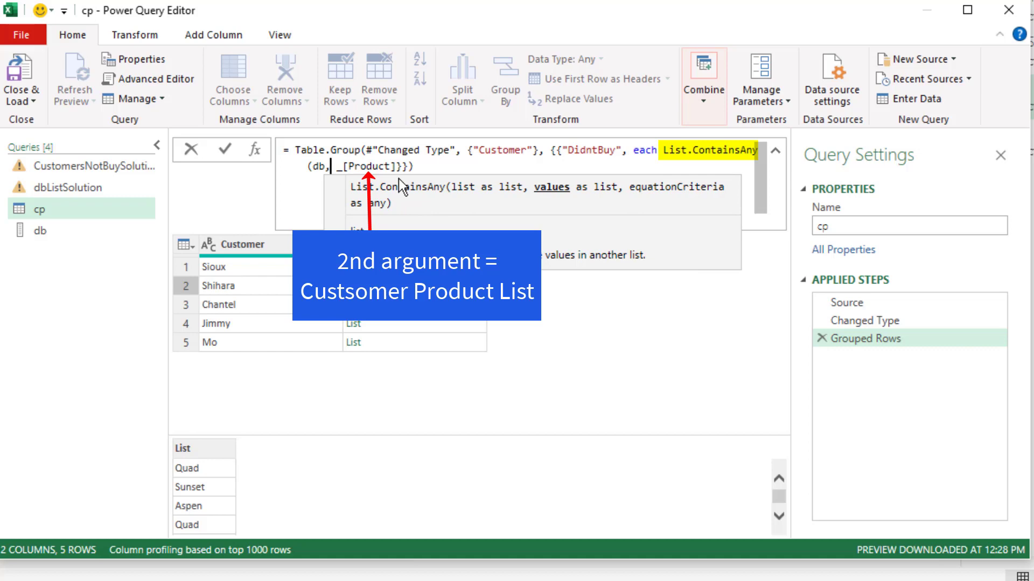
{"action": "mouse_move", "coordinate": [407, 202]}
{"action": "type", "text": ")"}
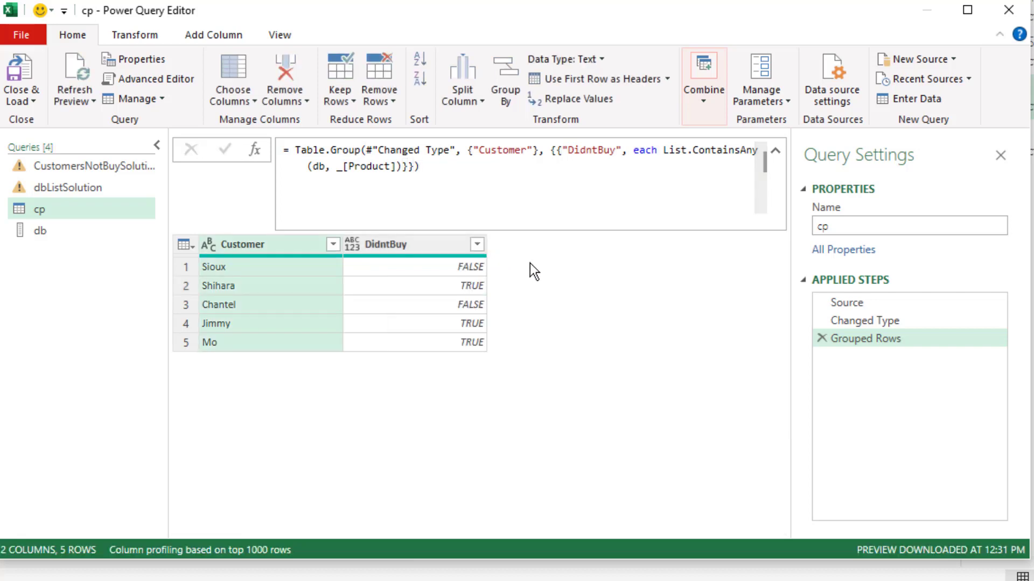
{"action": "mouse_move", "coordinate": [494, 290]}
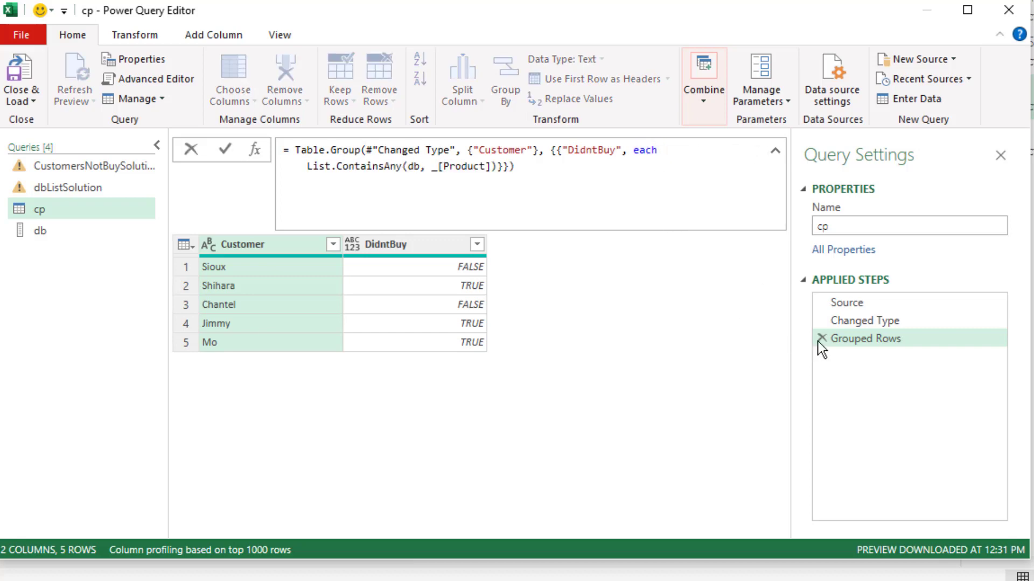
{"action": "type", "text": "n"}
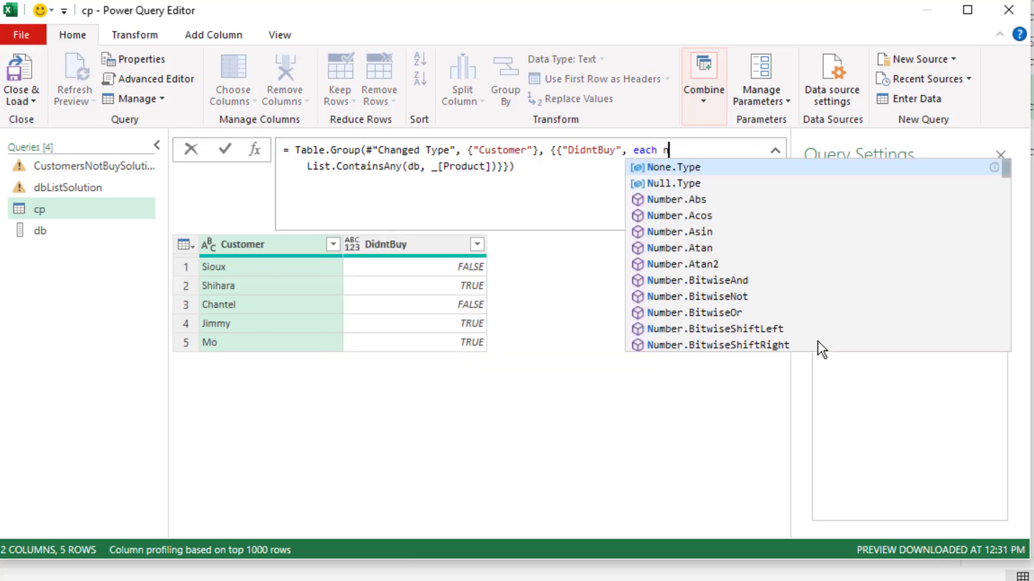
{"action": "type", "text": "ot"}
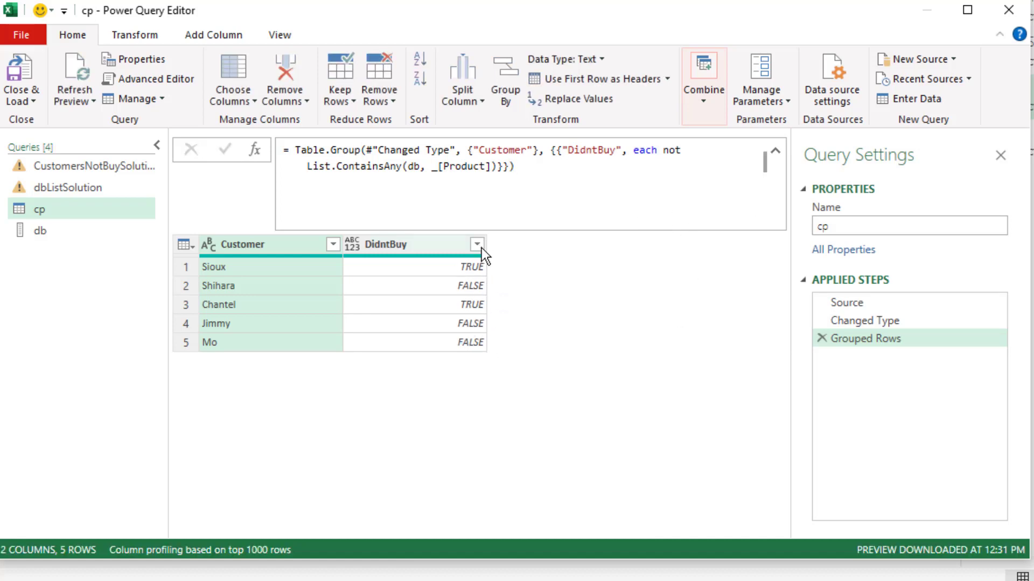
Filter DidntBuy to TRUE and remove that column, leaving Sioux and Chantel ready to load.
{"action": "left_click", "coordinate": [476, 244]}
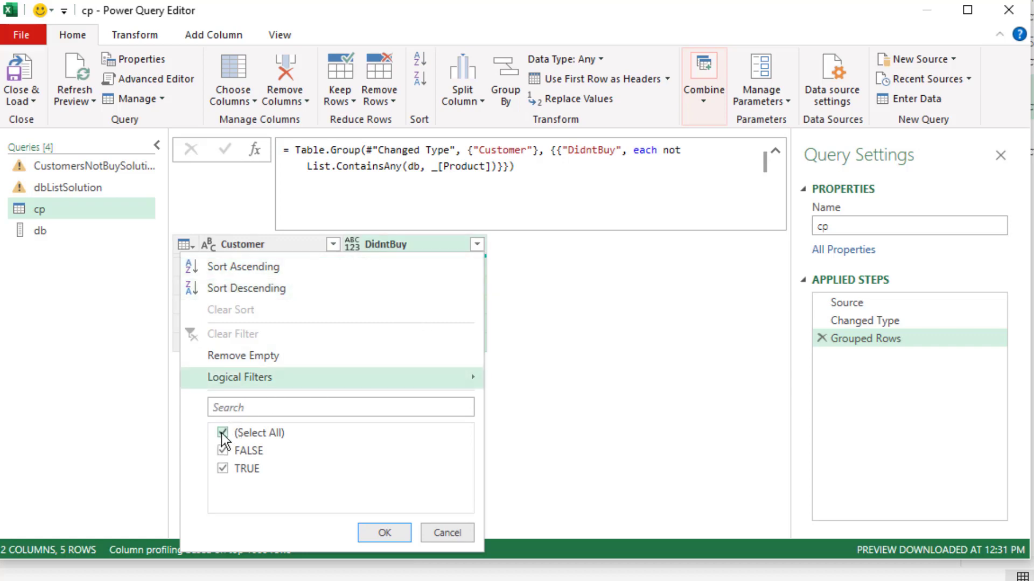
{"action": "left_click", "coordinate": [223, 450]}
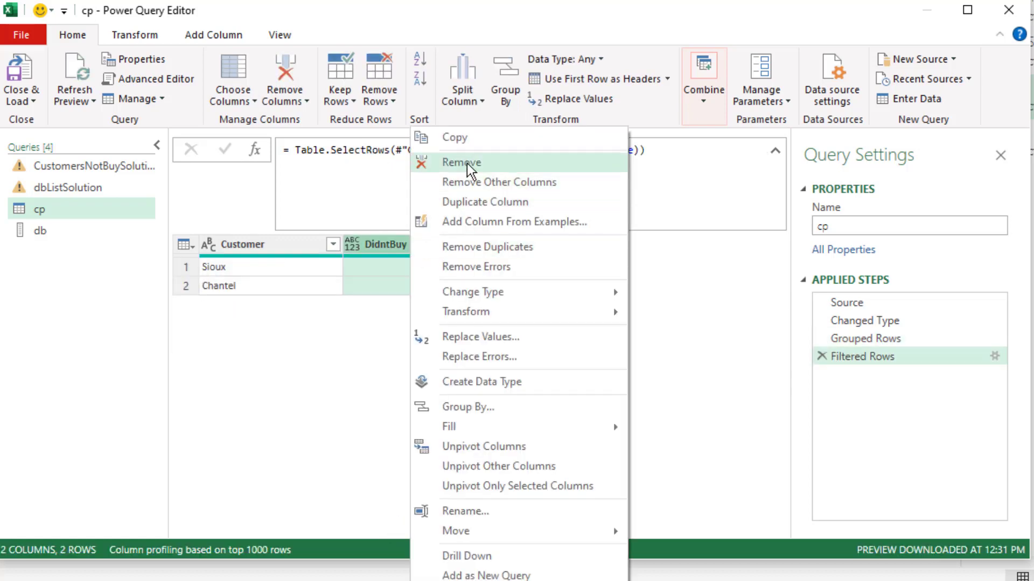
{"action": "left_click", "coordinate": [461, 163]}
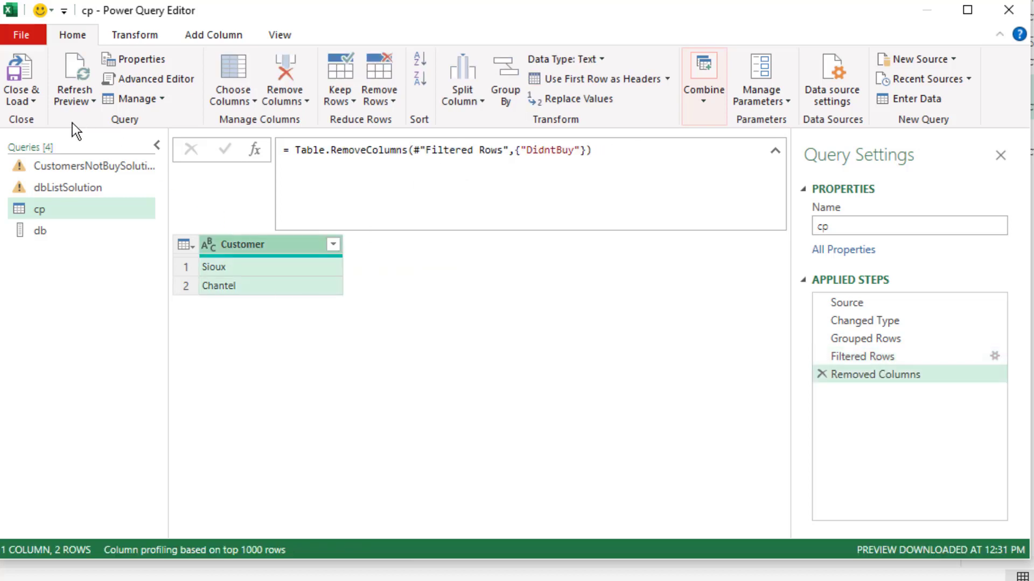
{"action": "left_click", "coordinate": [22, 77]}
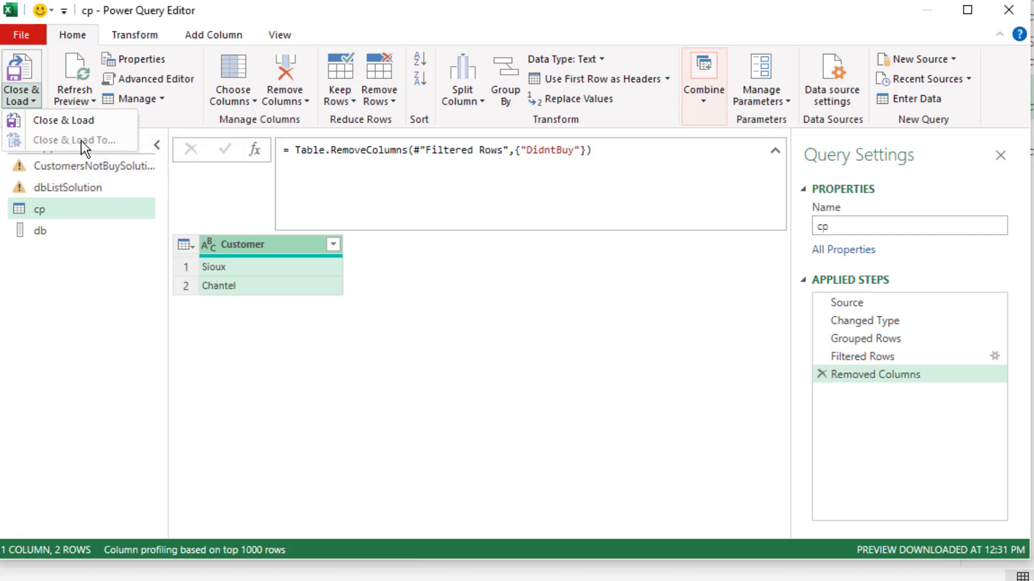
{"action": "mouse_move", "coordinate": [64, 119]}
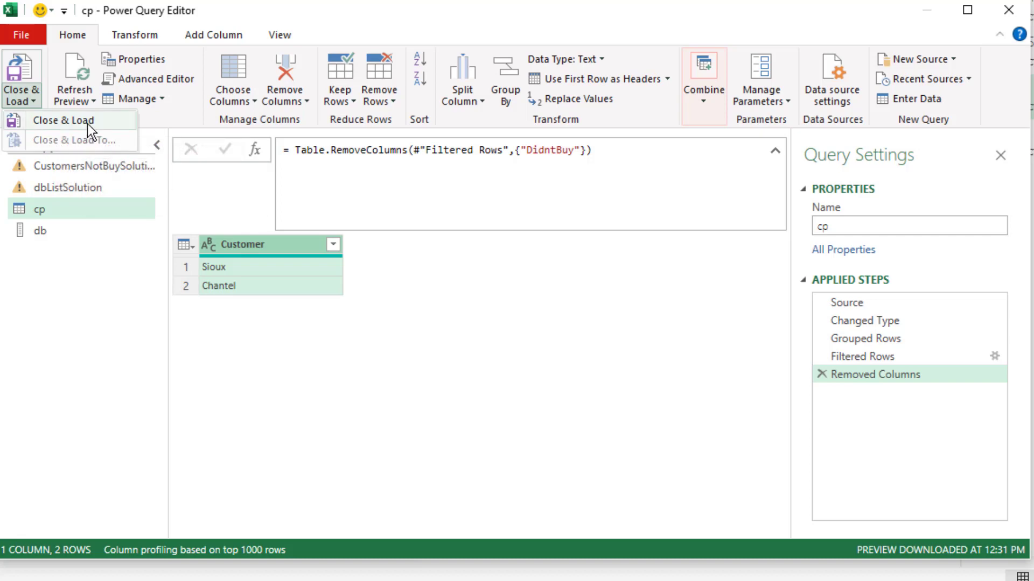
Close the editor to Excel and rename query cp to CustomersNotBuy.
{"action": "left_click", "coordinate": [62, 119]}
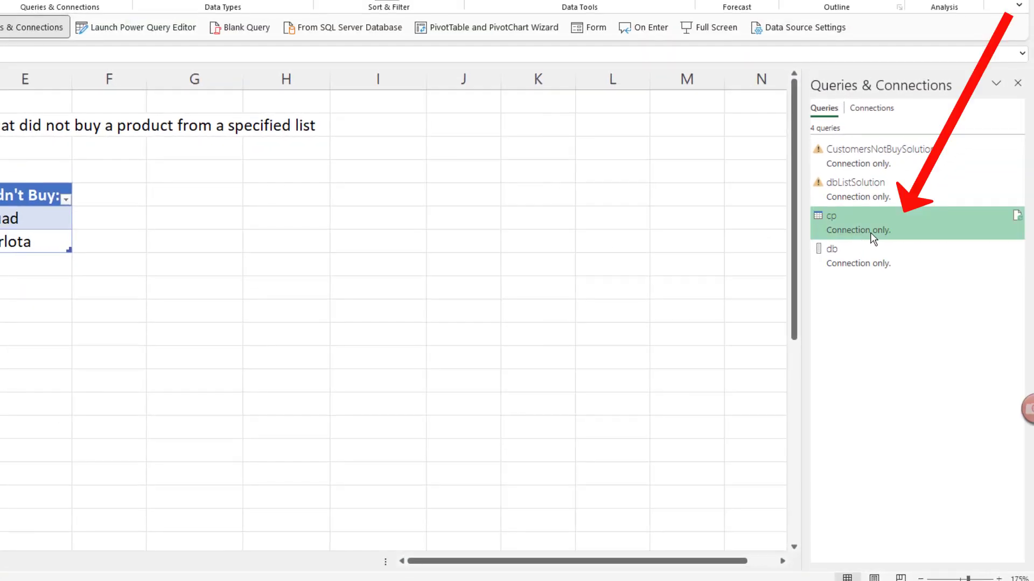
{"action": "key", "text": "f2"}
{"action": "type", "text": "CustomersNotBuy"}
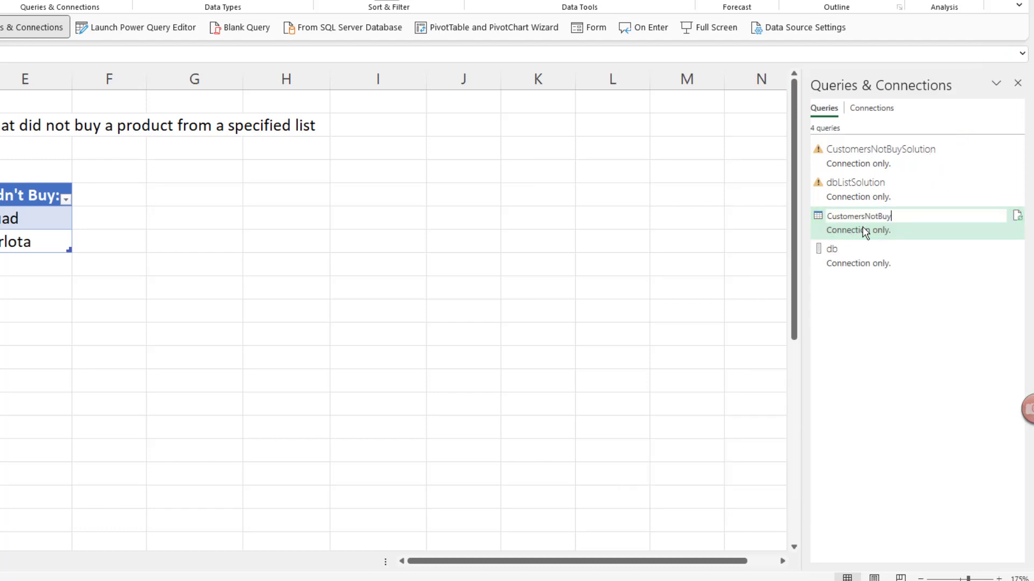
{"action": "right_click", "coordinate": [859, 216]}
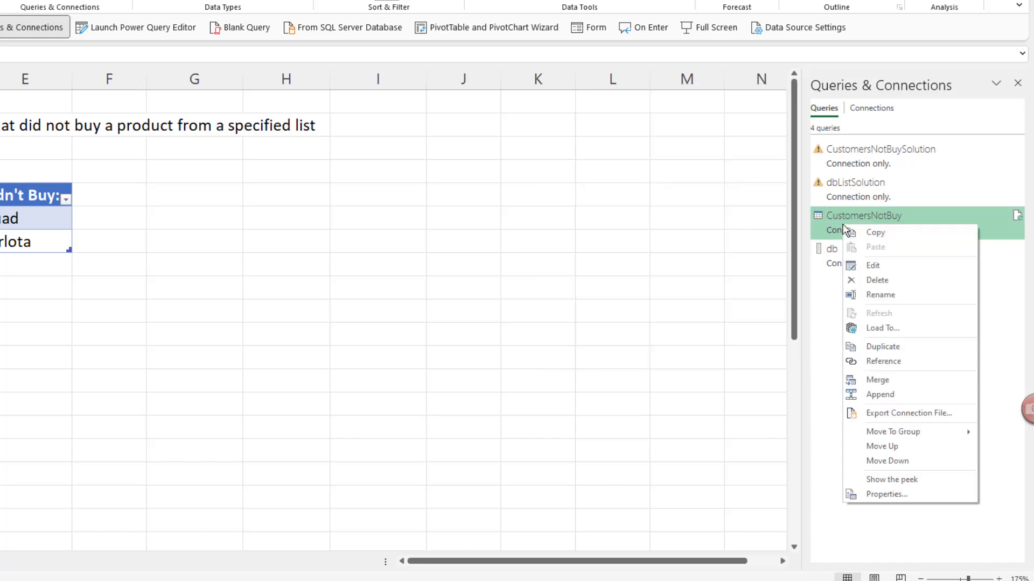
Load CustomersNotBuy as a table on the existing worksheet at $G$5.
{"action": "left_click", "coordinate": [882, 327]}
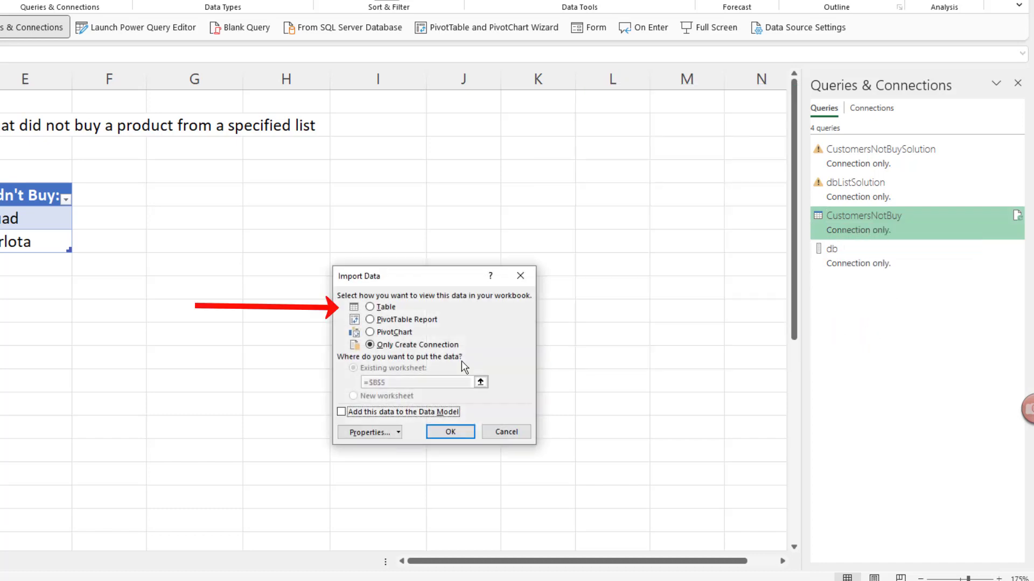
{"action": "left_click", "coordinate": [369, 307]}
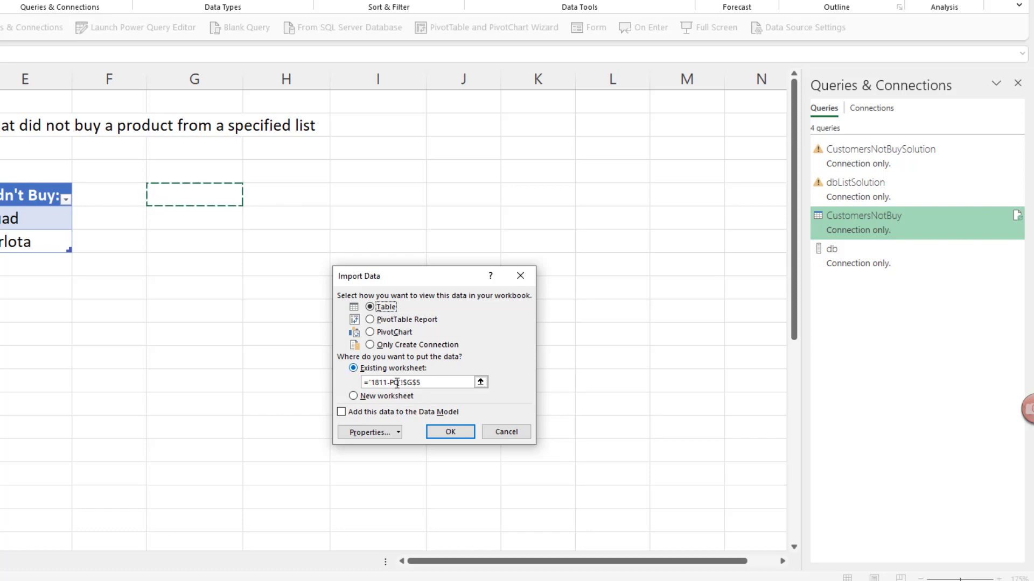
{"action": "left_click", "coordinate": [450, 432]}
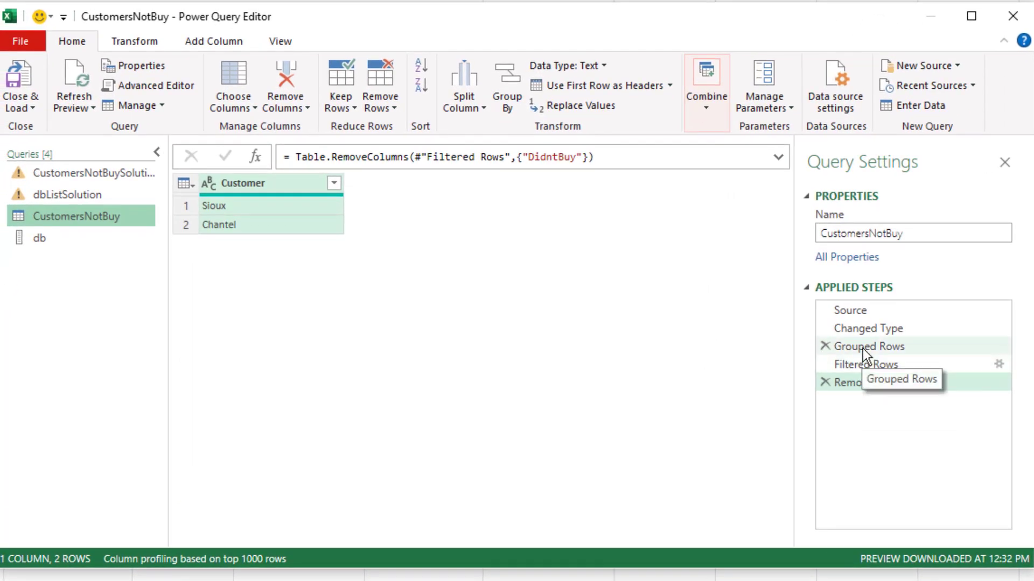
Insert a Remove Duplicates step on both columns after Changed Type, before the grouping.
{"action": "left_click", "coordinate": [869, 345]}
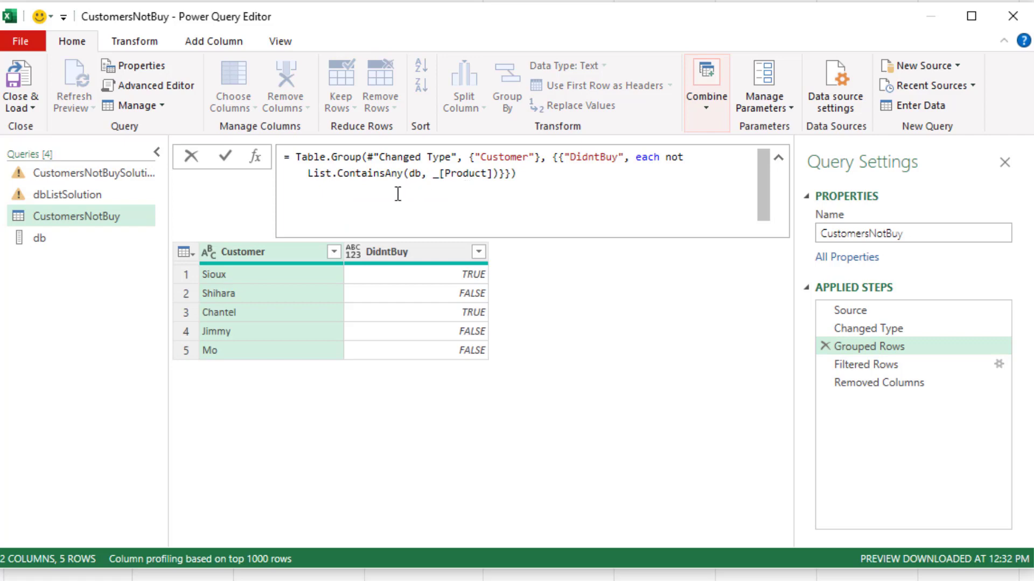
{"action": "mouse_move", "coordinate": [433, 200]}
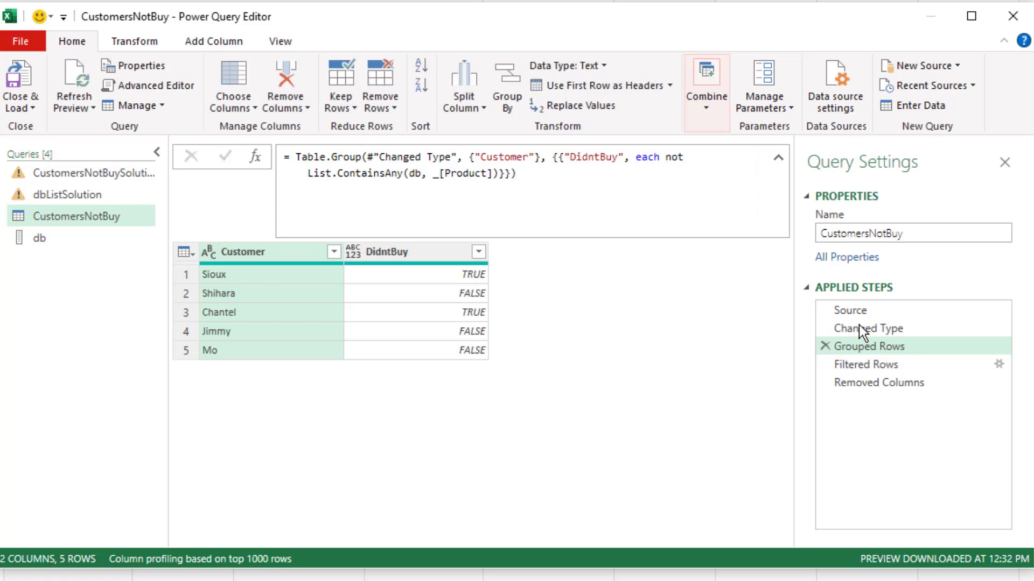
{"action": "left_click", "coordinate": [867, 327]}
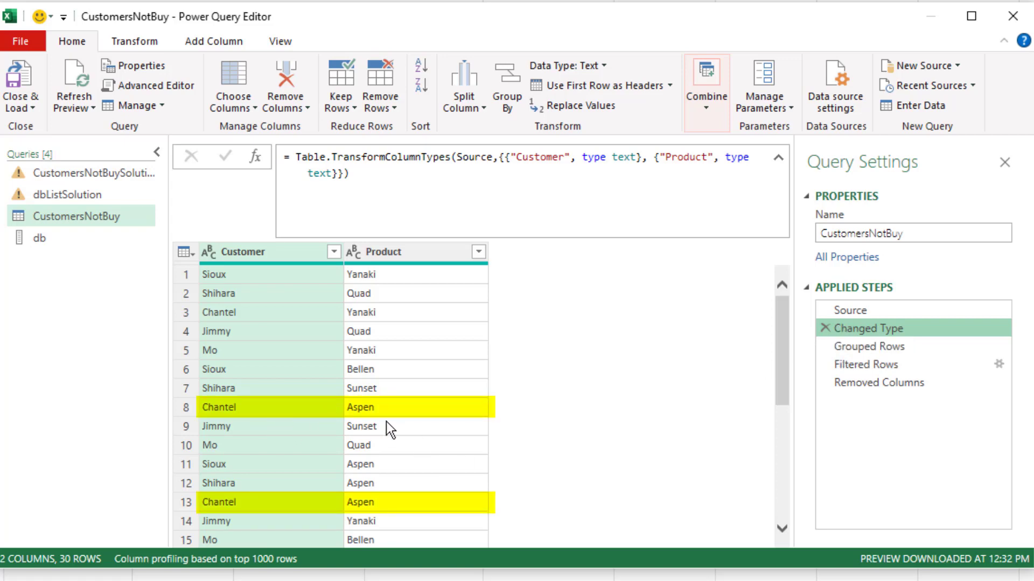
{"action": "mouse_move", "coordinate": [402, 515]}
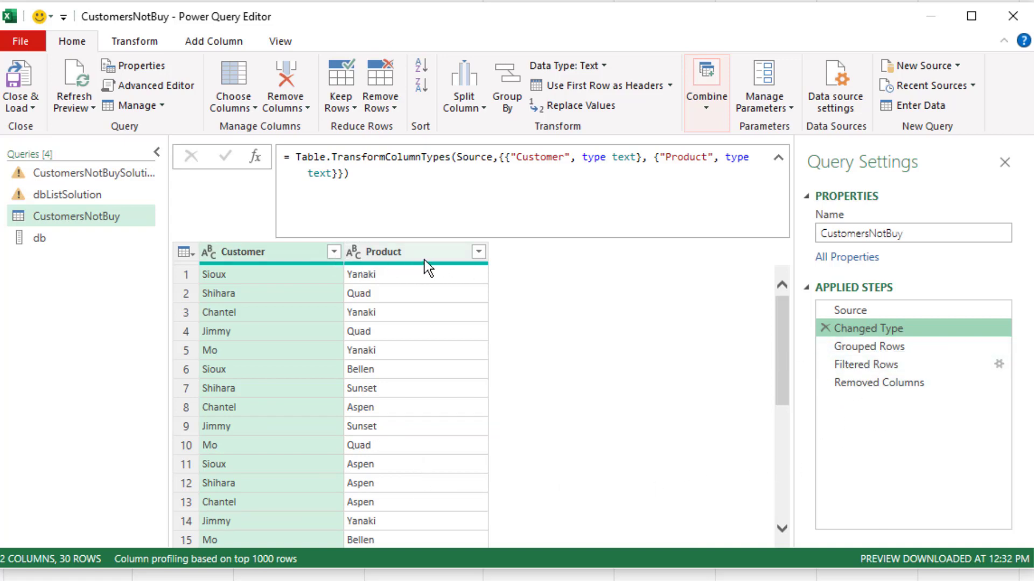
{"action": "right_click", "coordinate": [383, 251]}
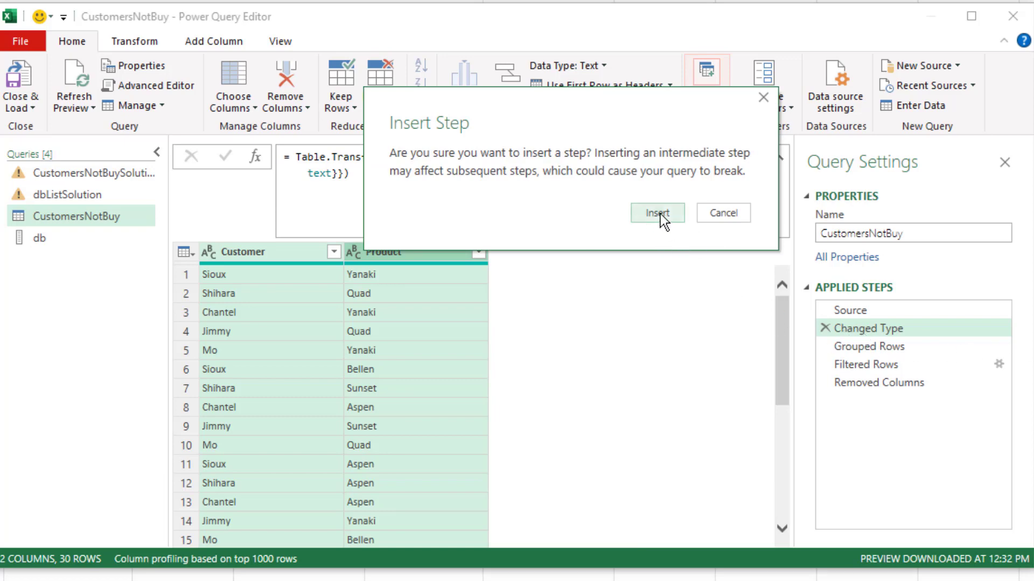
{"action": "left_click", "coordinate": [657, 212]}
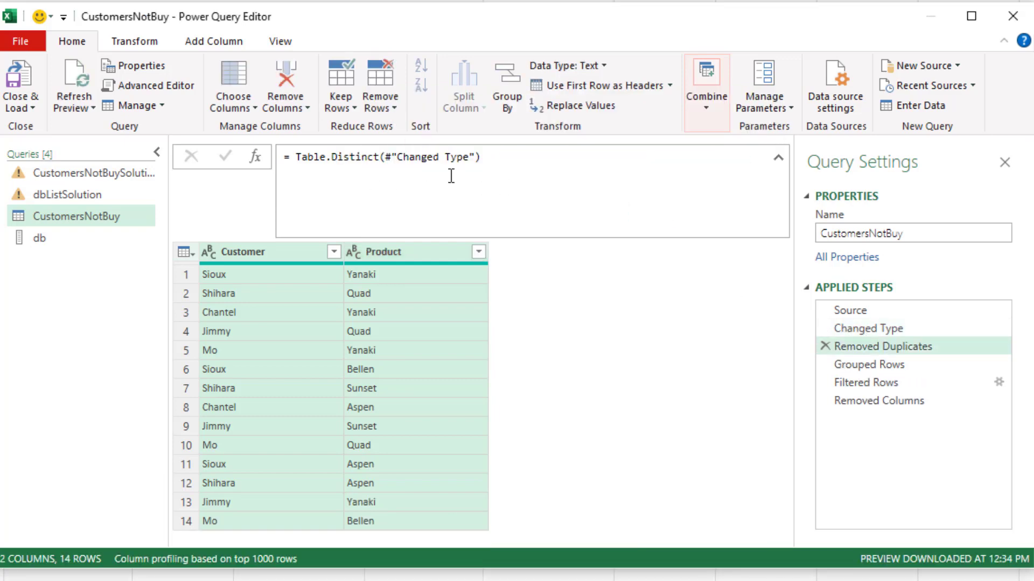
Return to the final step's output, load to Excel and show the 1811-DA sheet.
{"action": "left_click", "coordinate": [870, 364]}
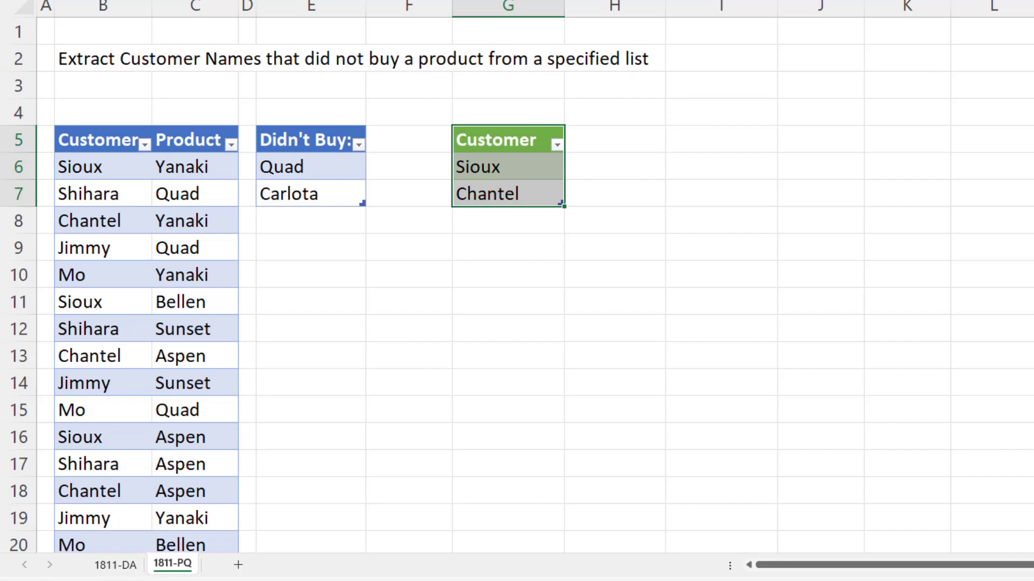
{"action": "left_click", "coordinate": [115, 565]}
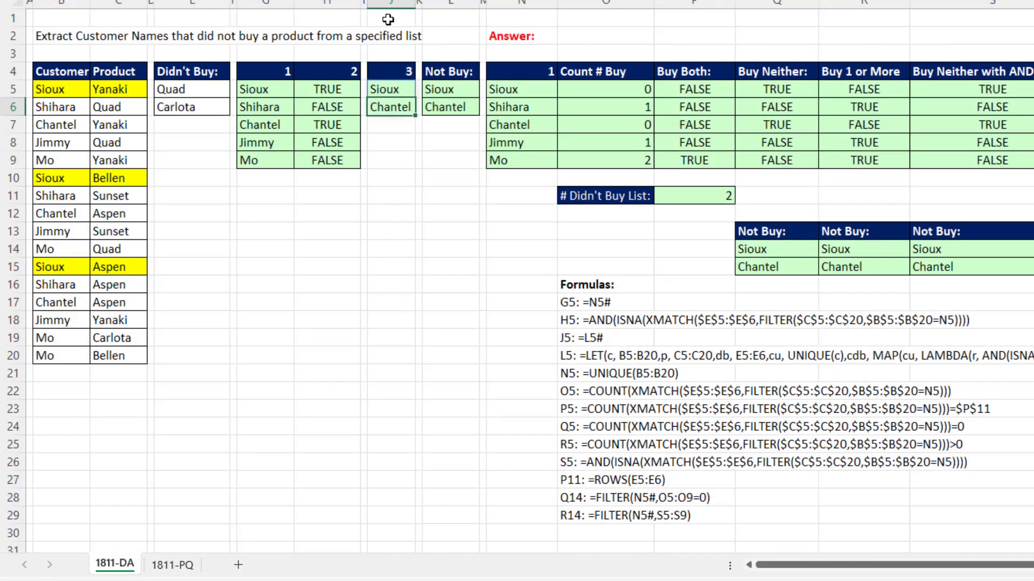